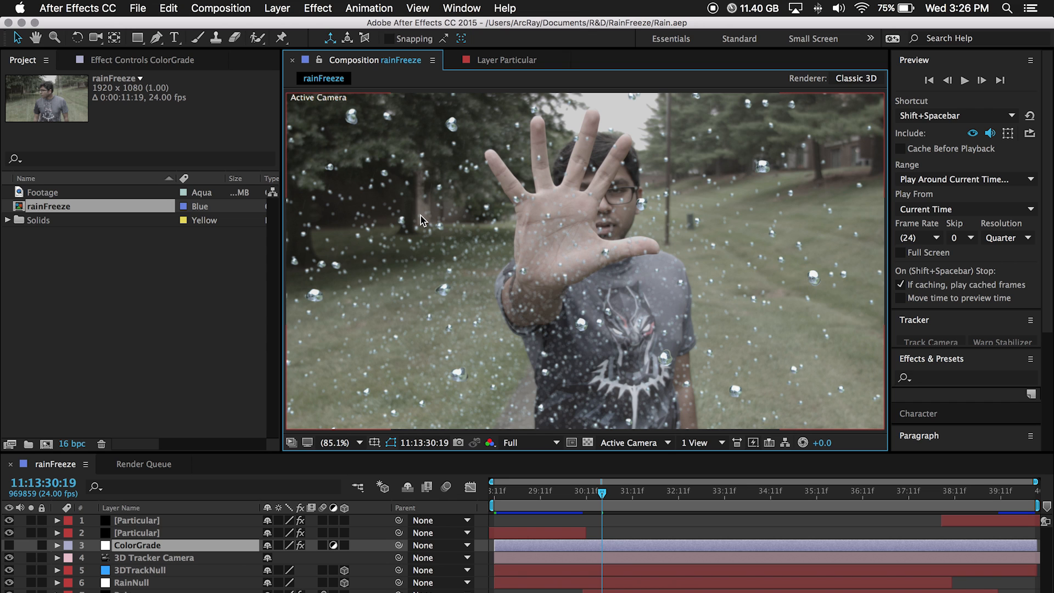
pyautogui.moveTo(506, 252)
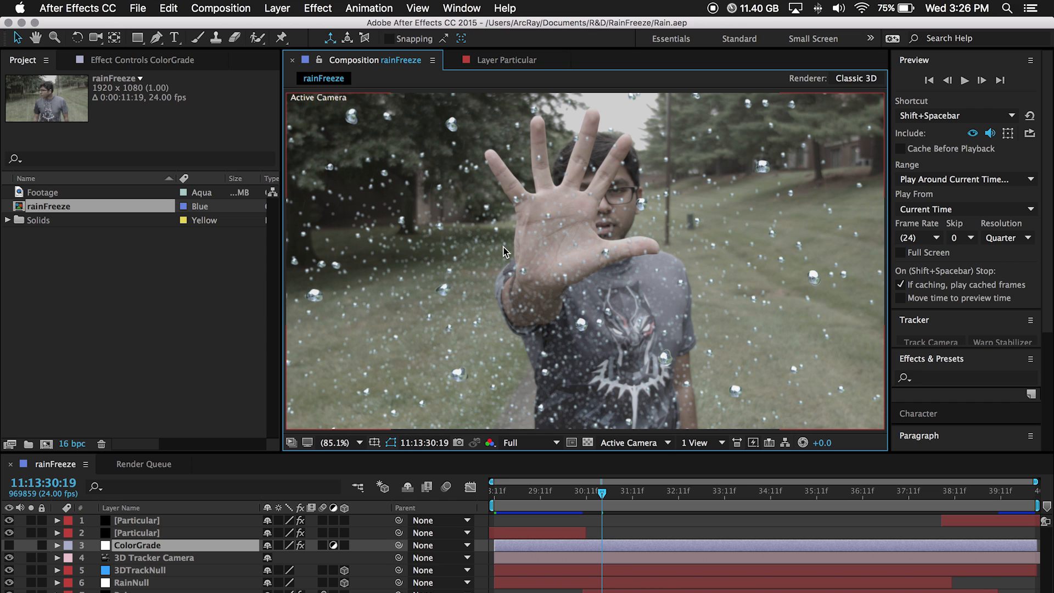
pyautogui.moveTo(507, 261)
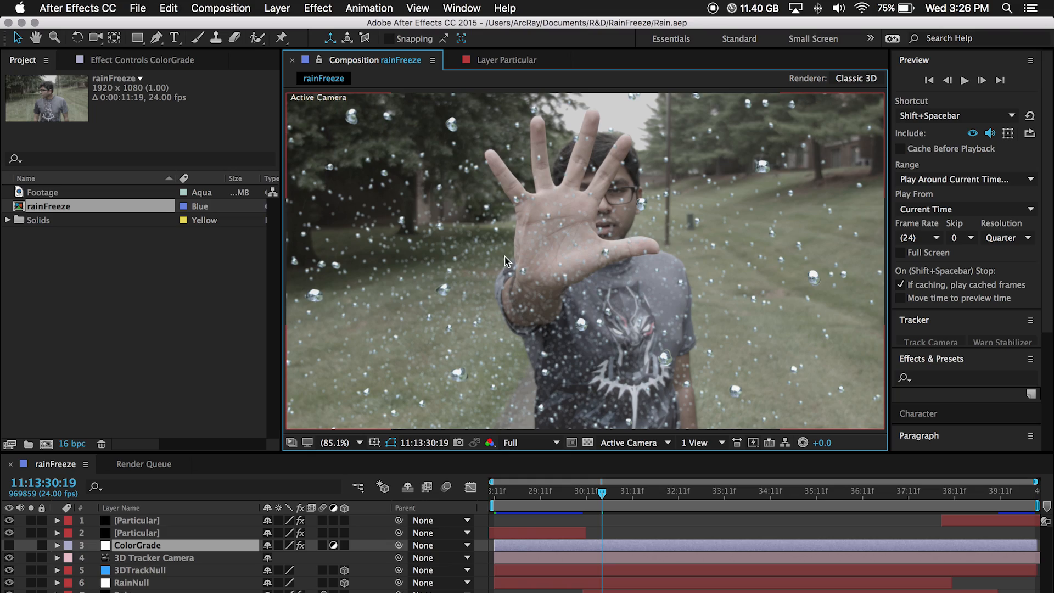
pyautogui.moveTo(519, 245)
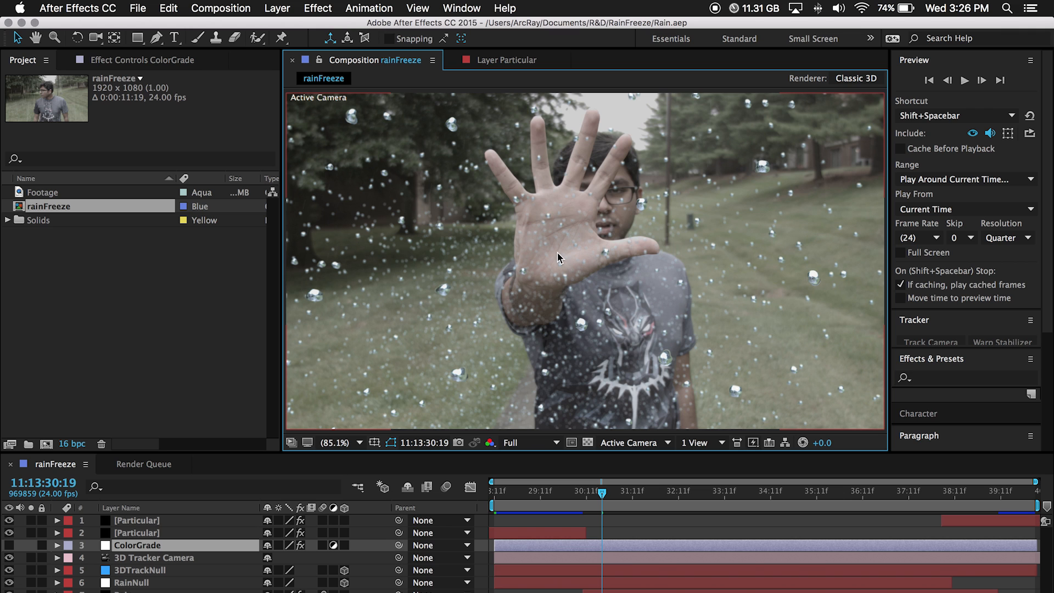
pyautogui.moveTo(350, 275)
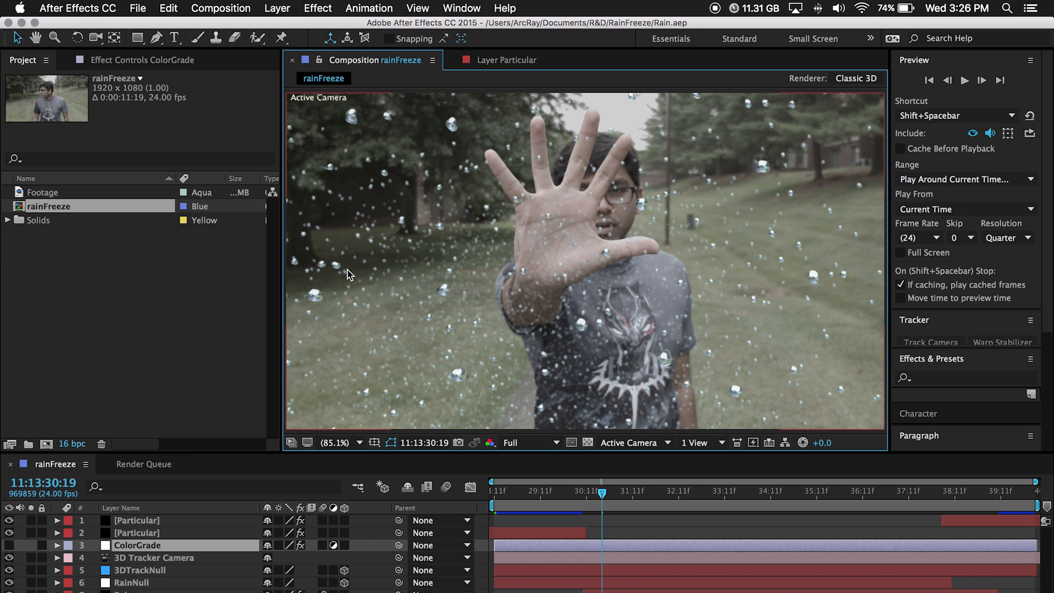
pyautogui.moveTo(104, 48)
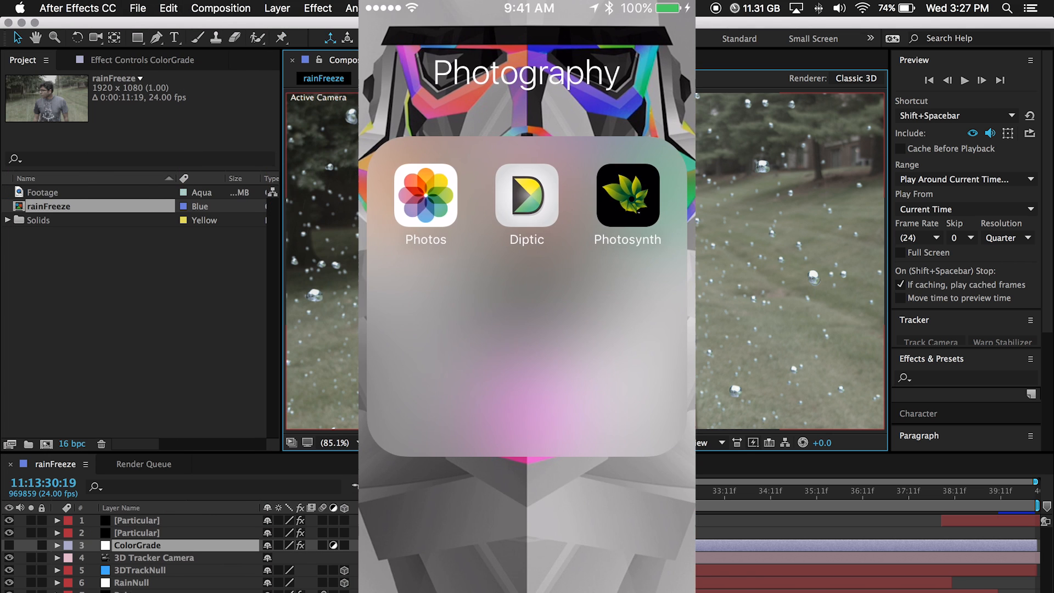
# Start a new composition from the footage: HDTV 1080 24, 1920×1080, 8:01 long
pyautogui.click(627, 197)
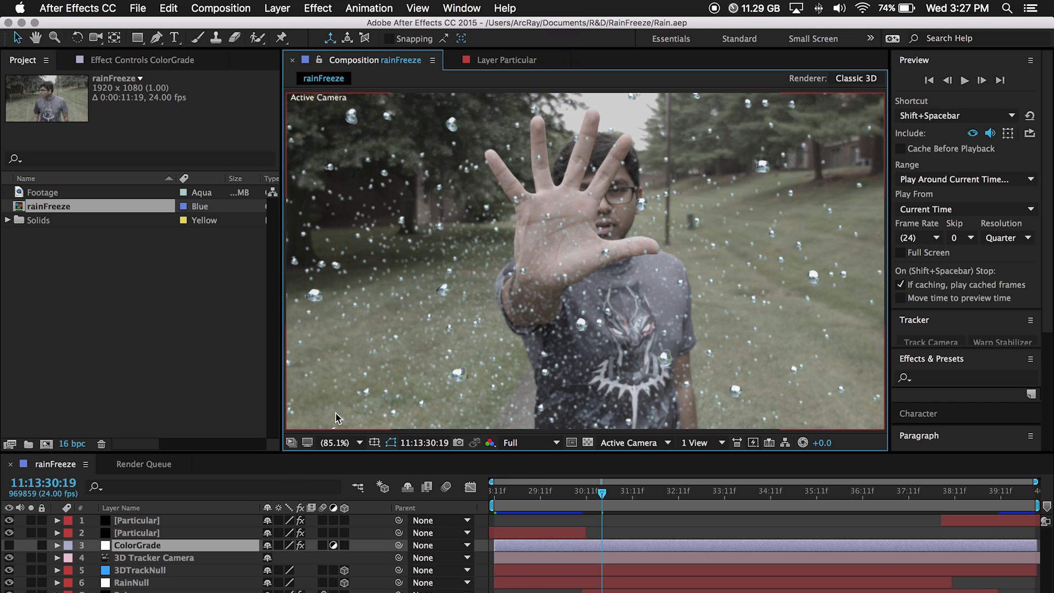
pyautogui.moveTo(294, 484)
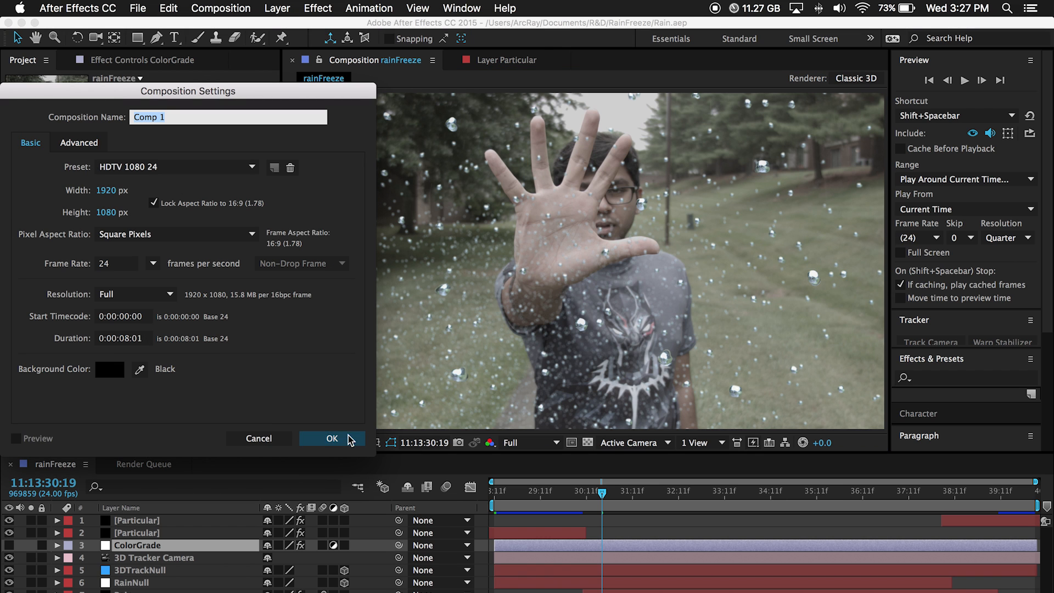
# Create Comp 1, preview the clip, and park at 0:00:02:21 where the hand stops
pyautogui.click(331, 439)
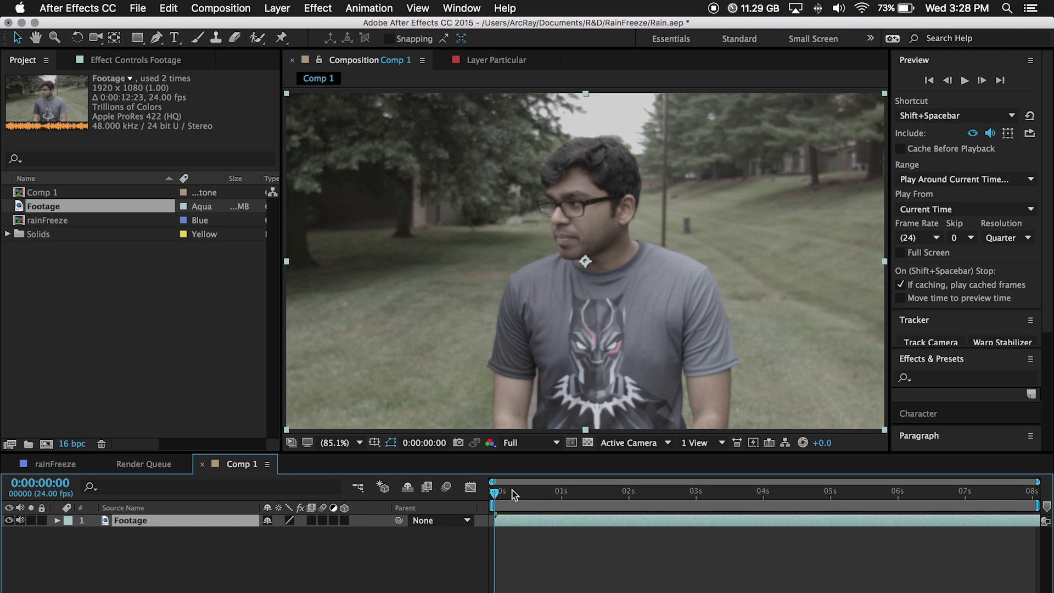
pyautogui.moveTo(497, 491); pyautogui.dragTo(528, 491)
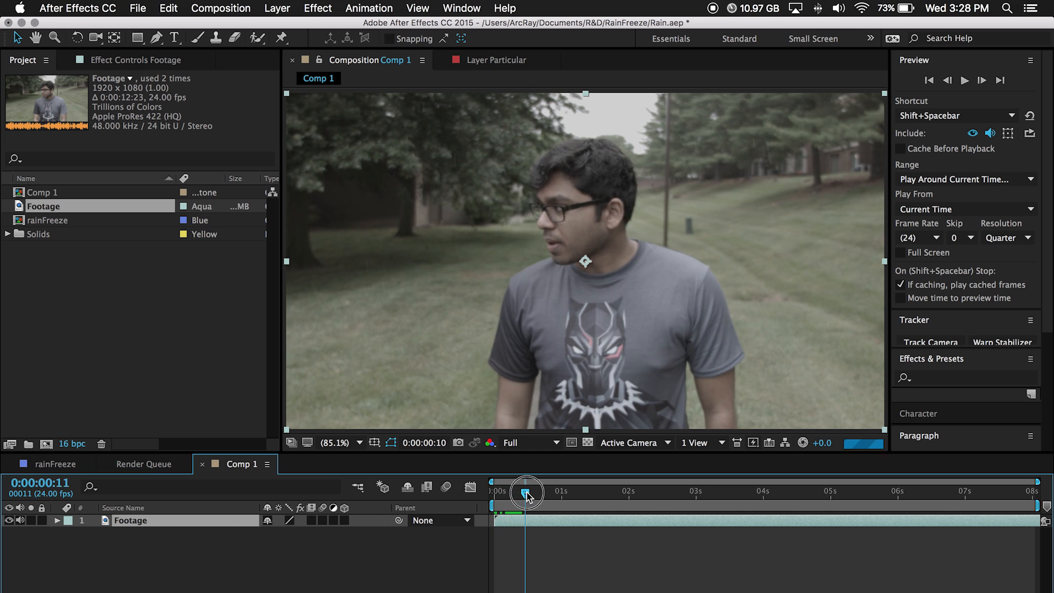
pyautogui.moveTo(528, 491); pyautogui.dragTo(666, 492)
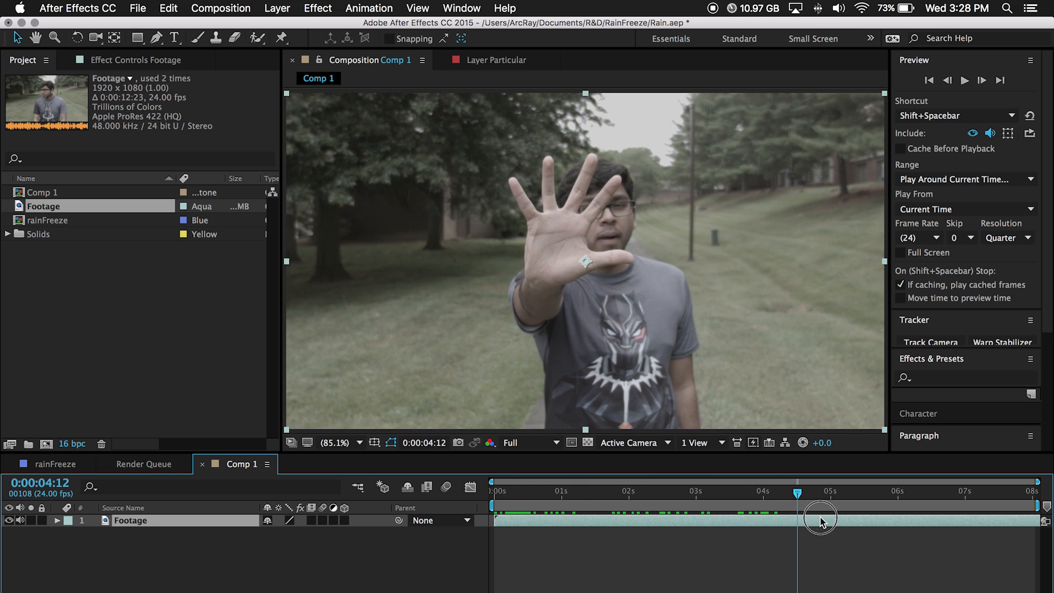
pyautogui.moveTo(797, 521); pyautogui.dragTo(1019, 521)
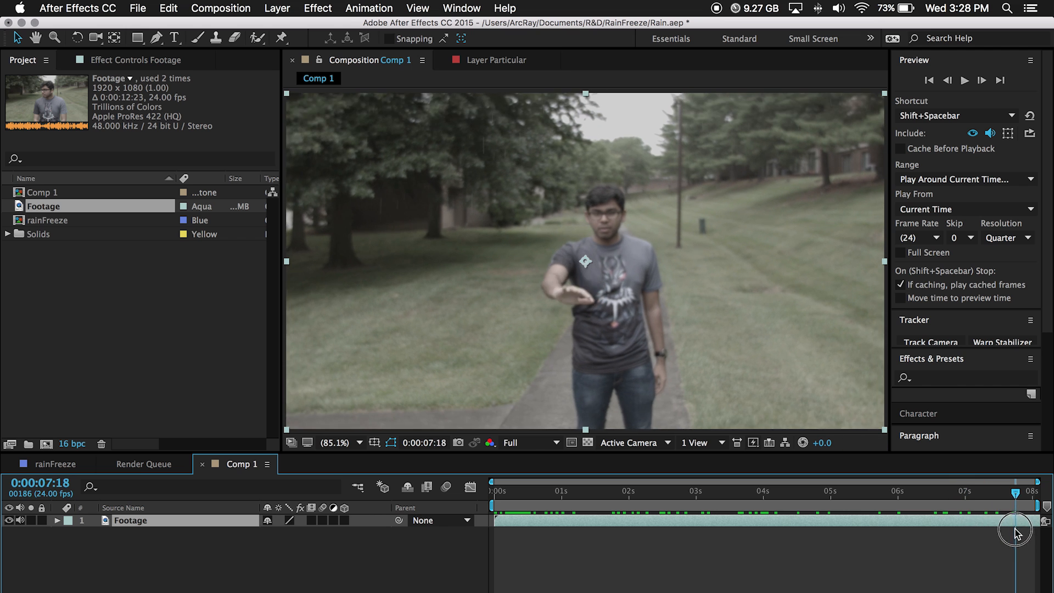
pyautogui.click(689, 491)
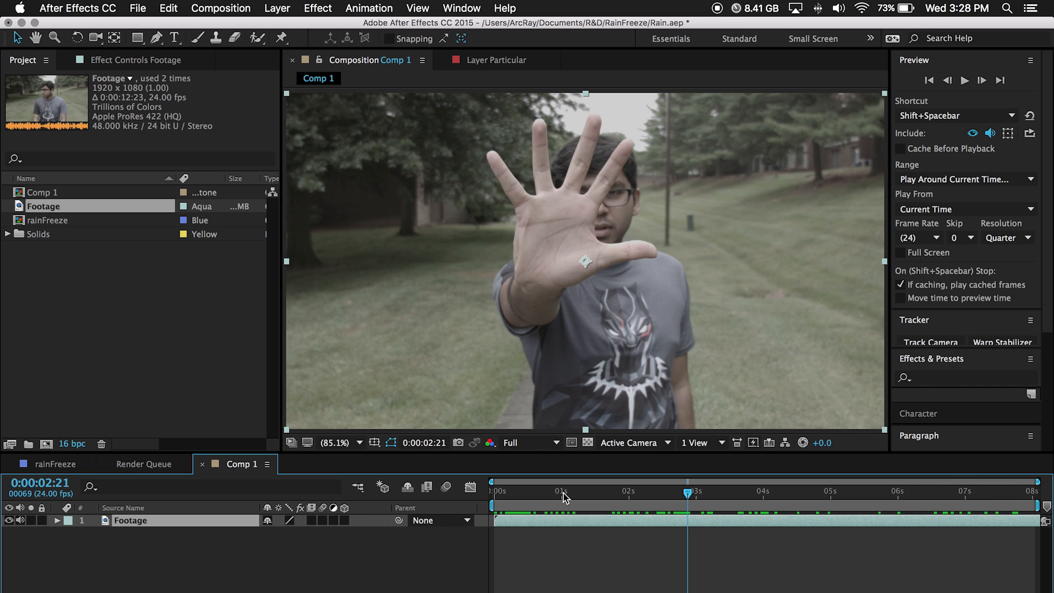
pyautogui.moveTo(213, 48)
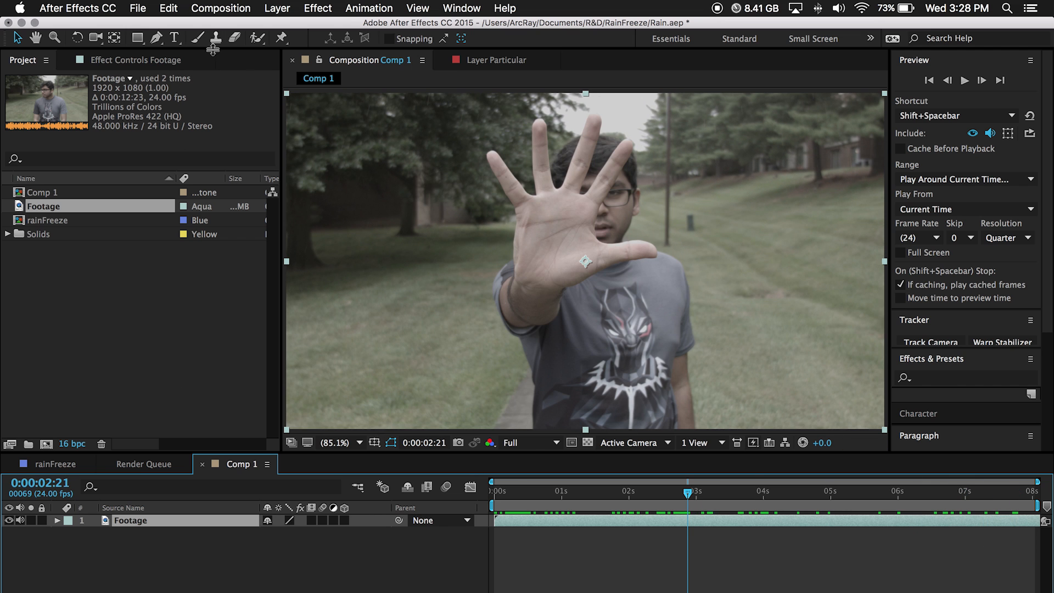
# Add a full-frame black RainDrop solid with the Element effect and enter its Scene Setup
pyautogui.click(276, 8)
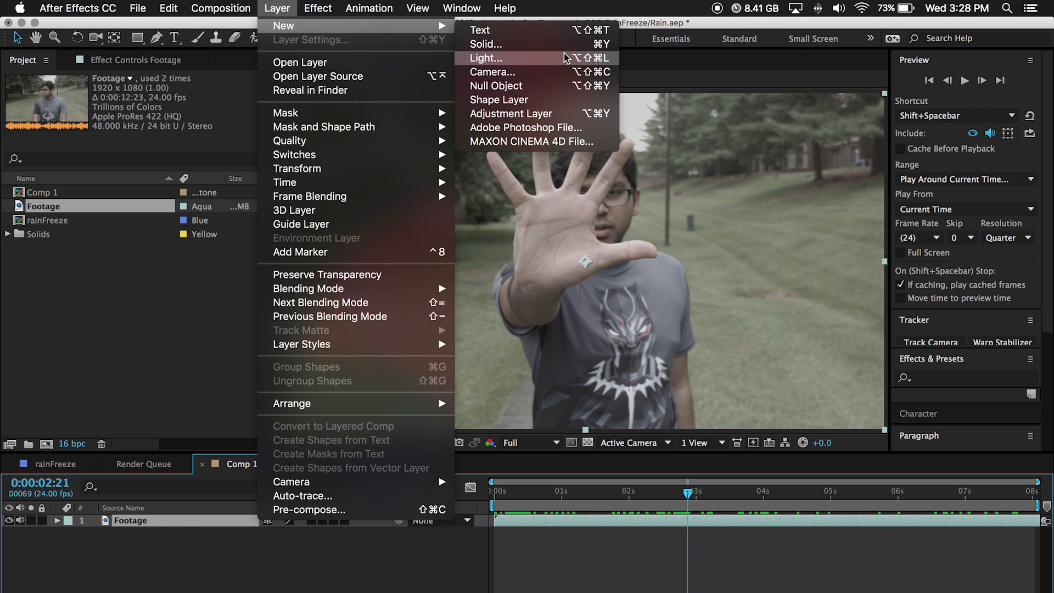
pyautogui.click(485, 44)
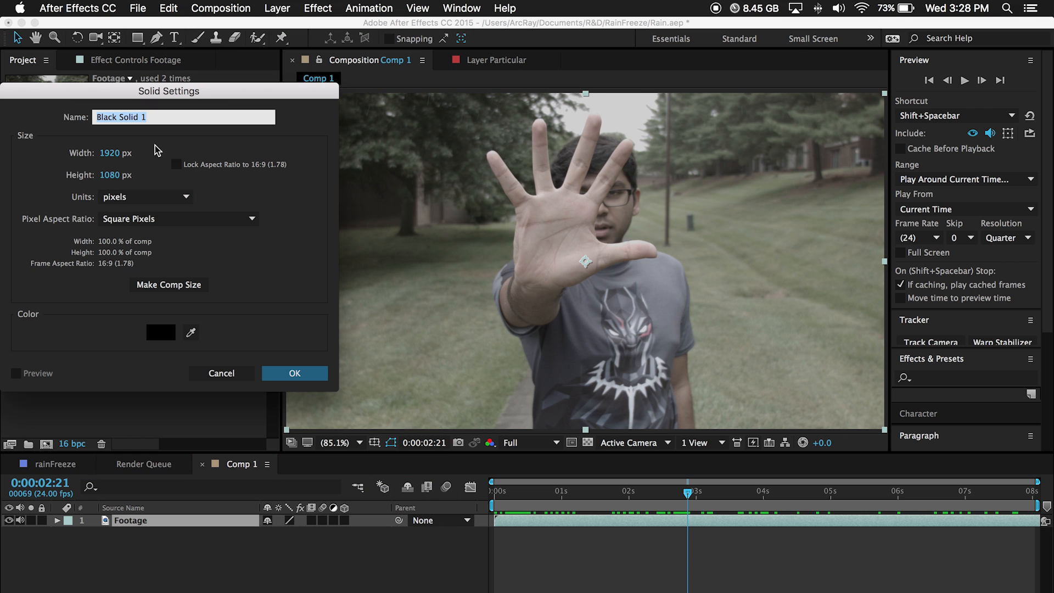
pyautogui.moveTo(259, 209)
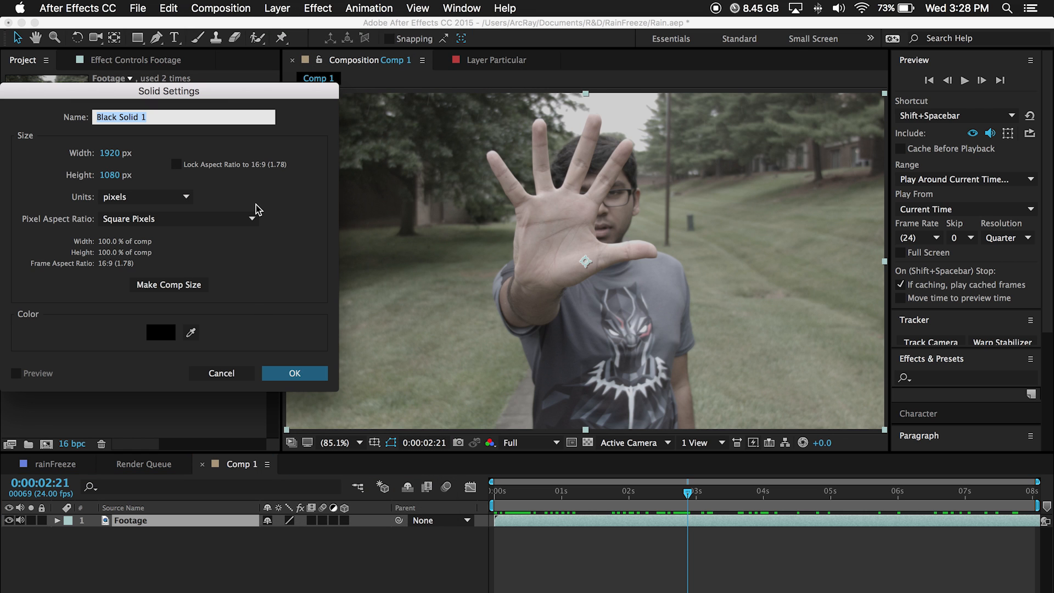
pyautogui.click(294, 374)
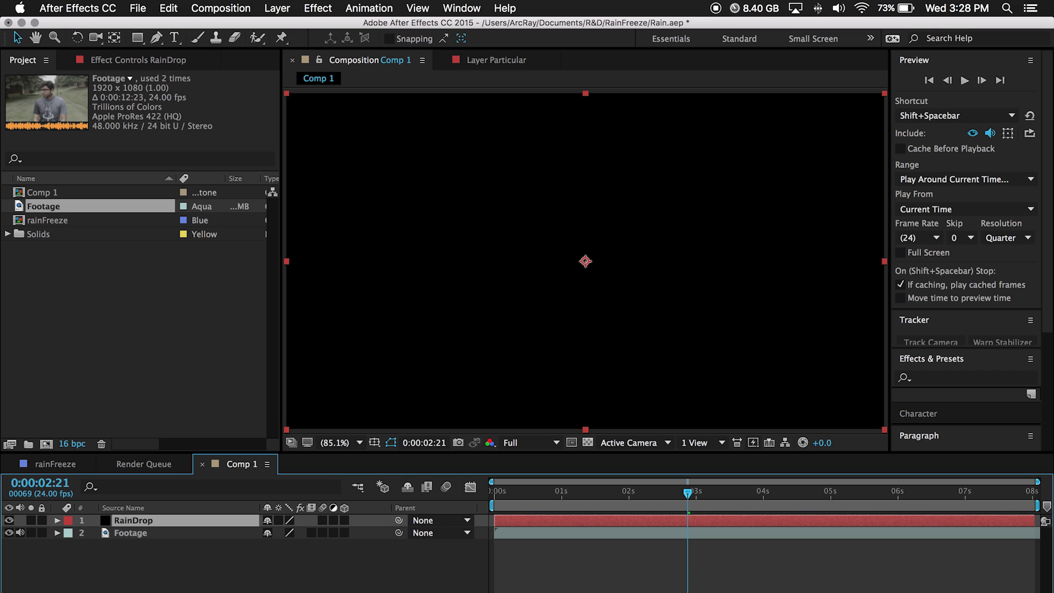
pyautogui.click(317, 8)
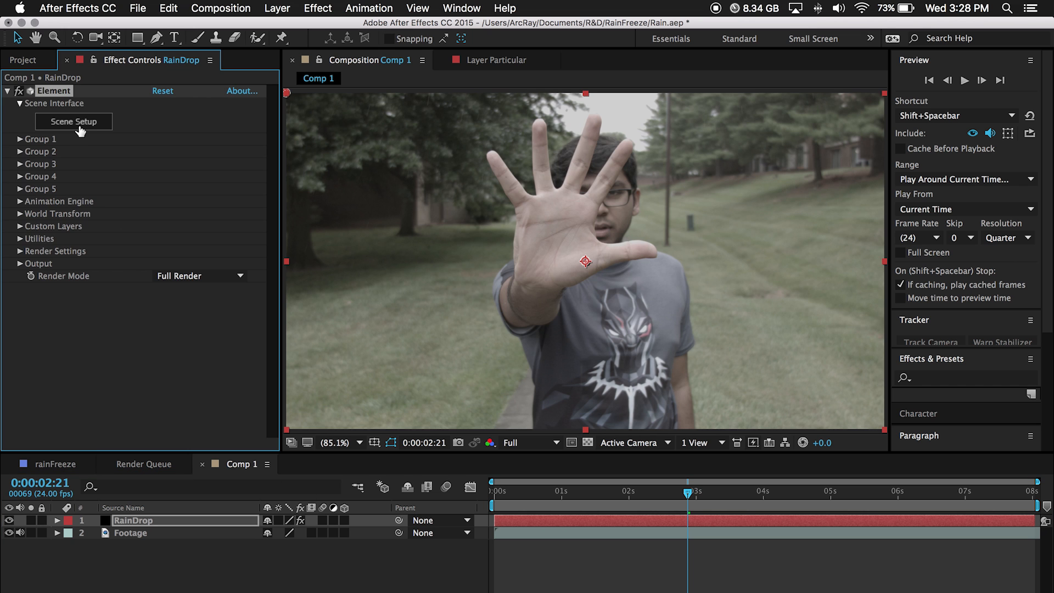
pyautogui.click(73, 121)
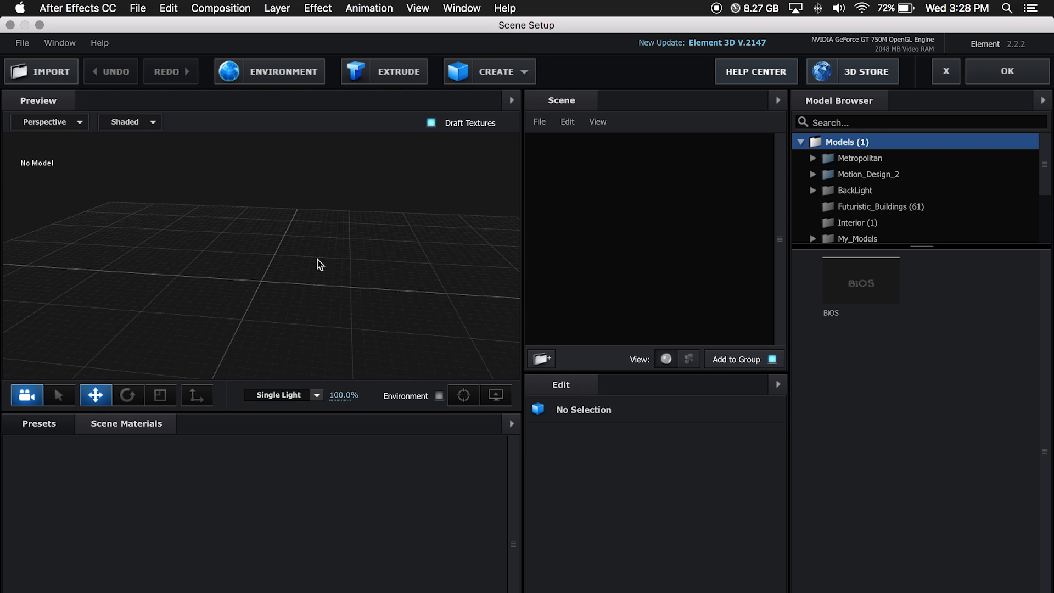
pyautogui.moveTo(458, 114)
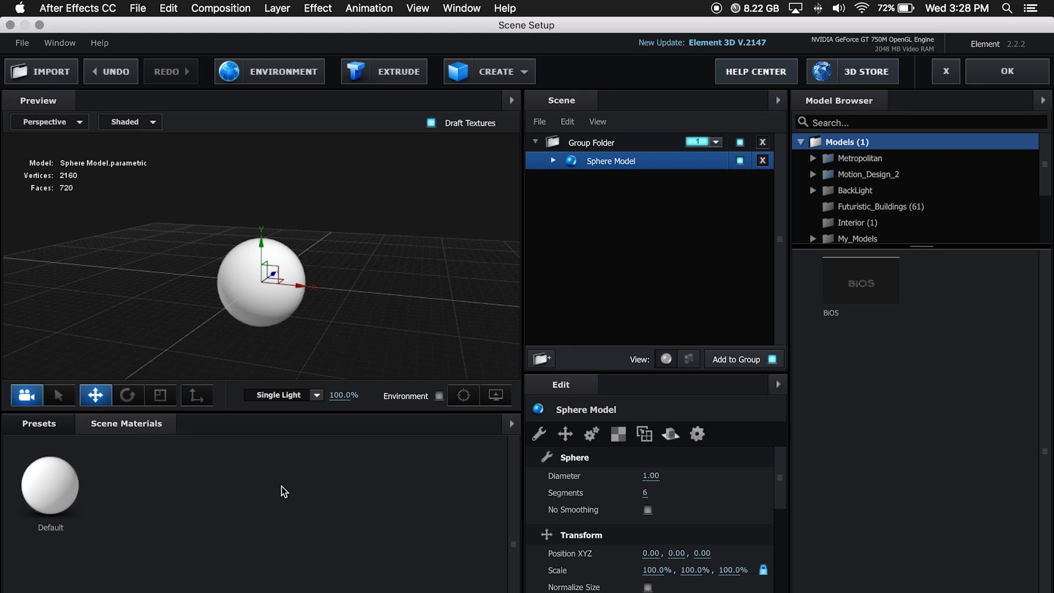
# Apply the Pro_Shaders_2 'chill' material preset to the sphere model
pyautogui.click(56, 476)
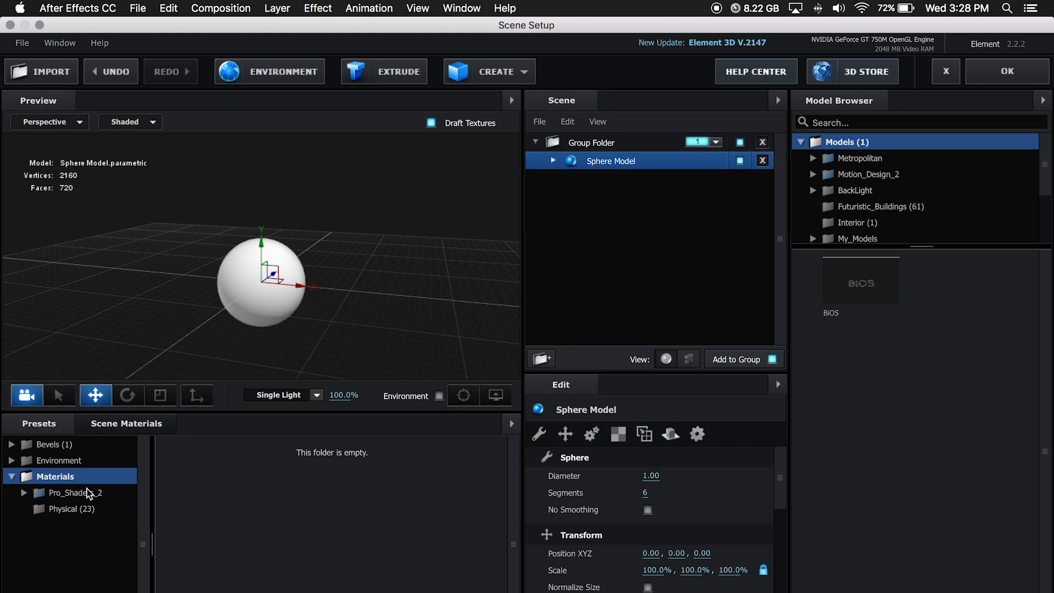
pyautogui.click(25, 493)
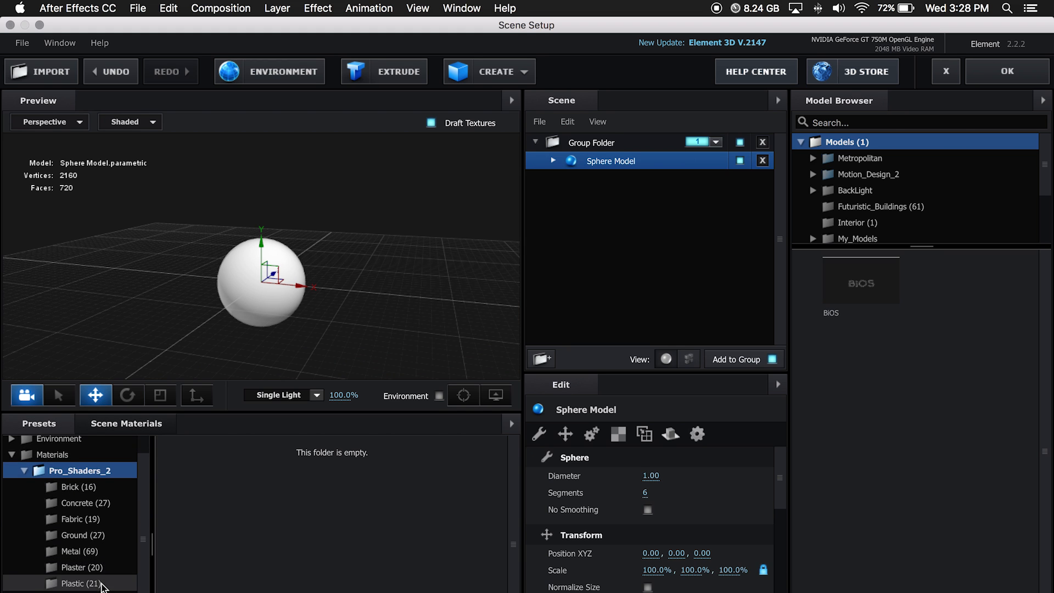
pyautogui.click(82, 583)
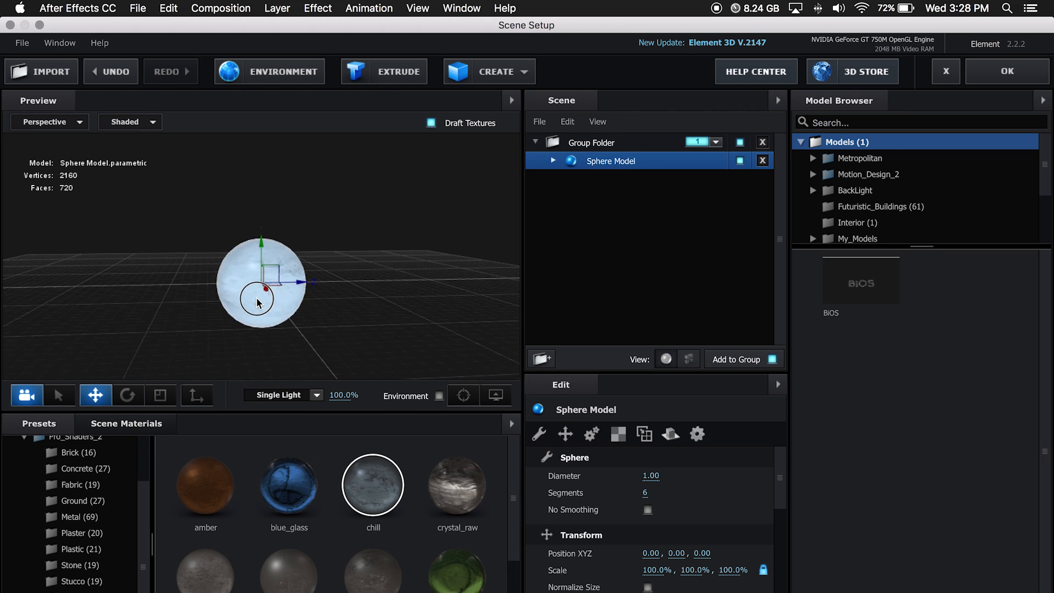
pyautogui.moveTo(257, 302); pyautogui.dragTo(281, 285)
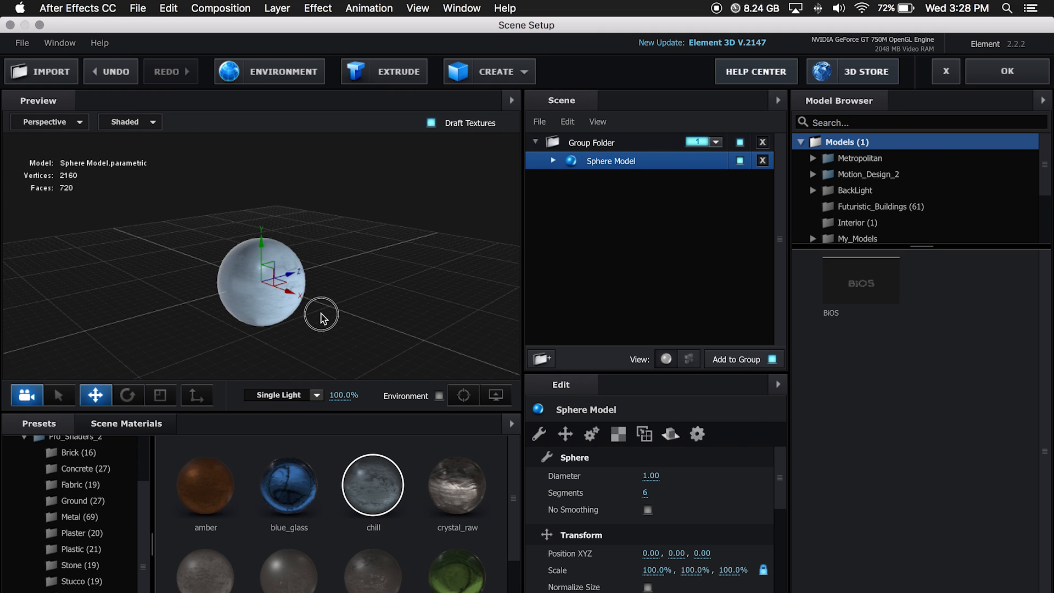
pyautogui.moveTo(265, 198)
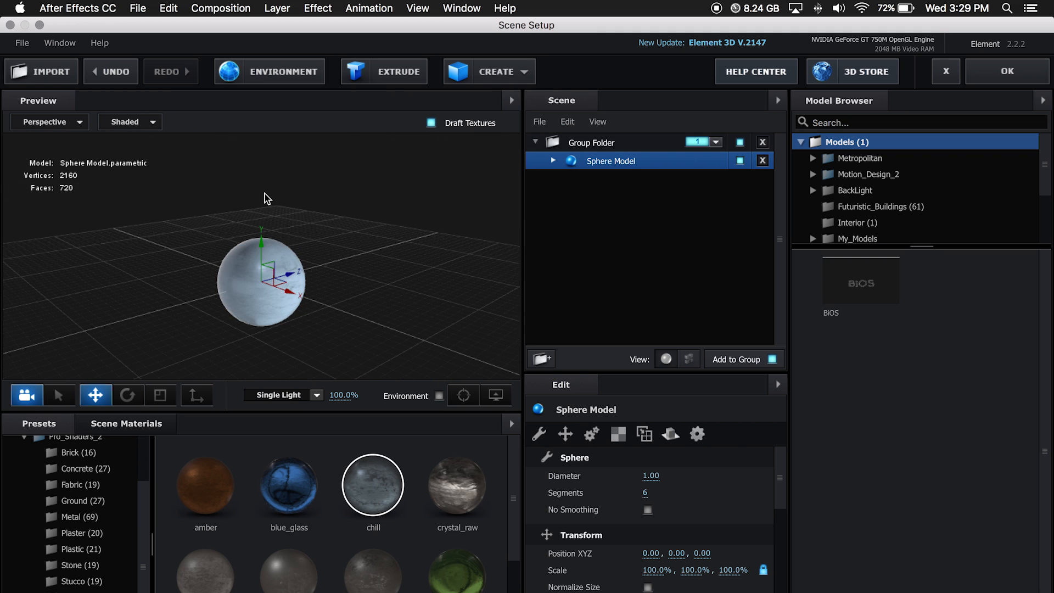
pyautogui.moveTo(294, 93)
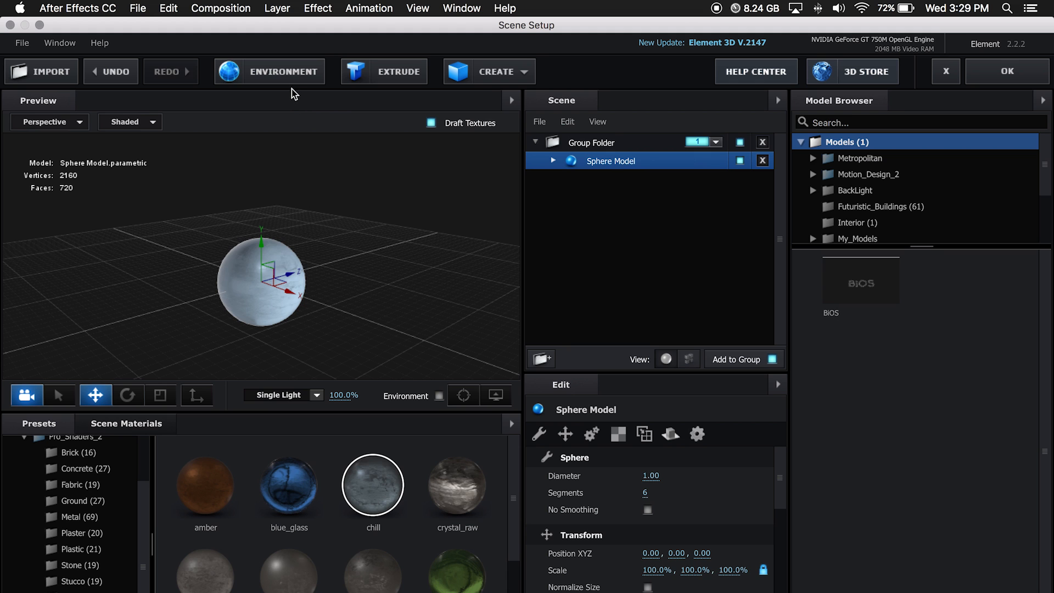
# Load the RainFreeze footage still as the environment map and show it behind the sphere
pyautogui.click(269, 71)
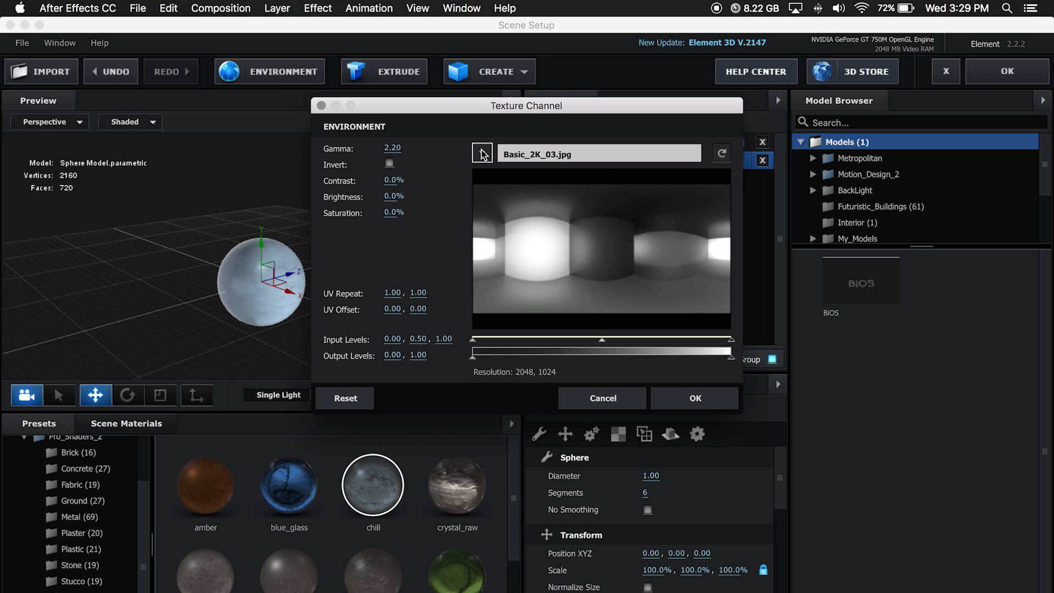
pyautogui.click(482, 153)
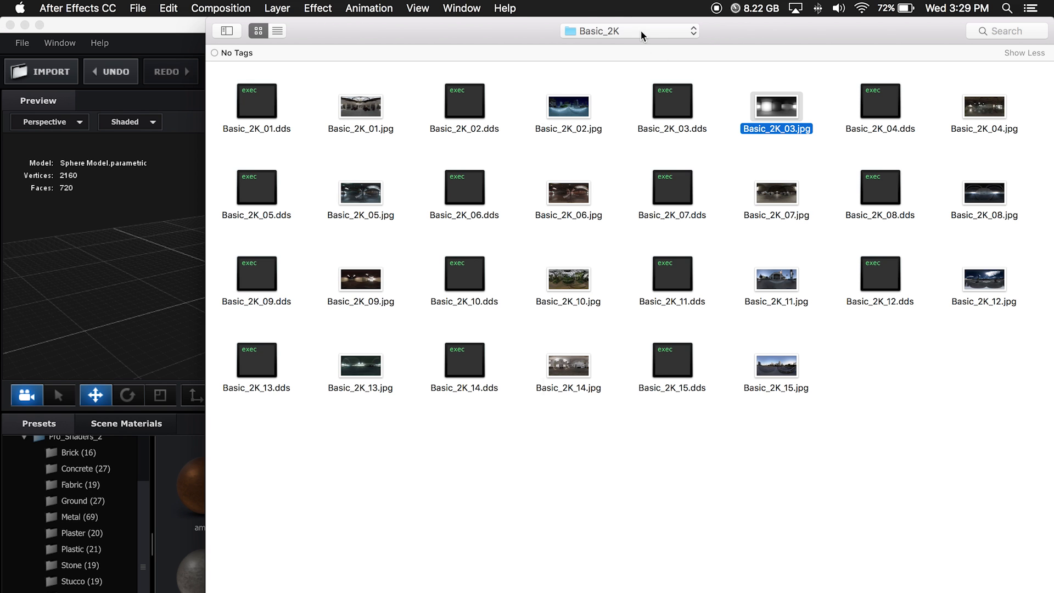
pyautogui.click(630, 31)
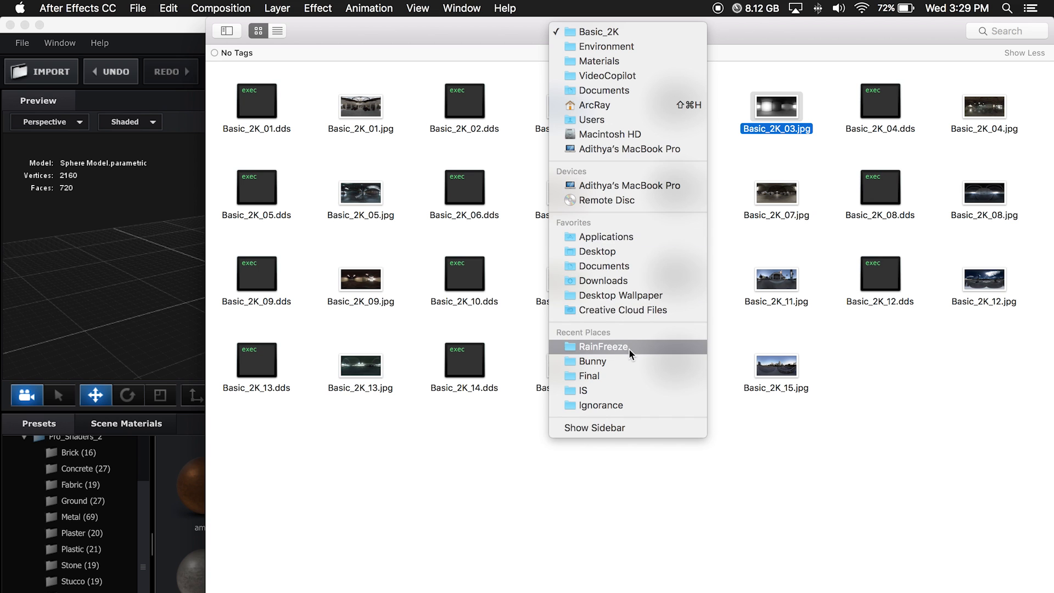
pyautogui.click(601, 347)
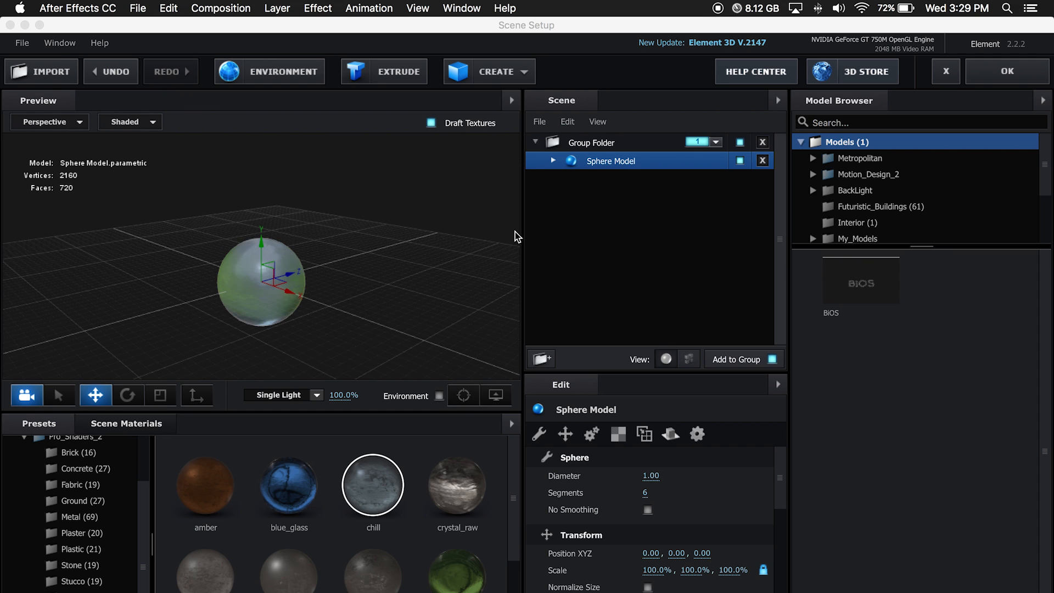
pyautogui.click(439, 396)
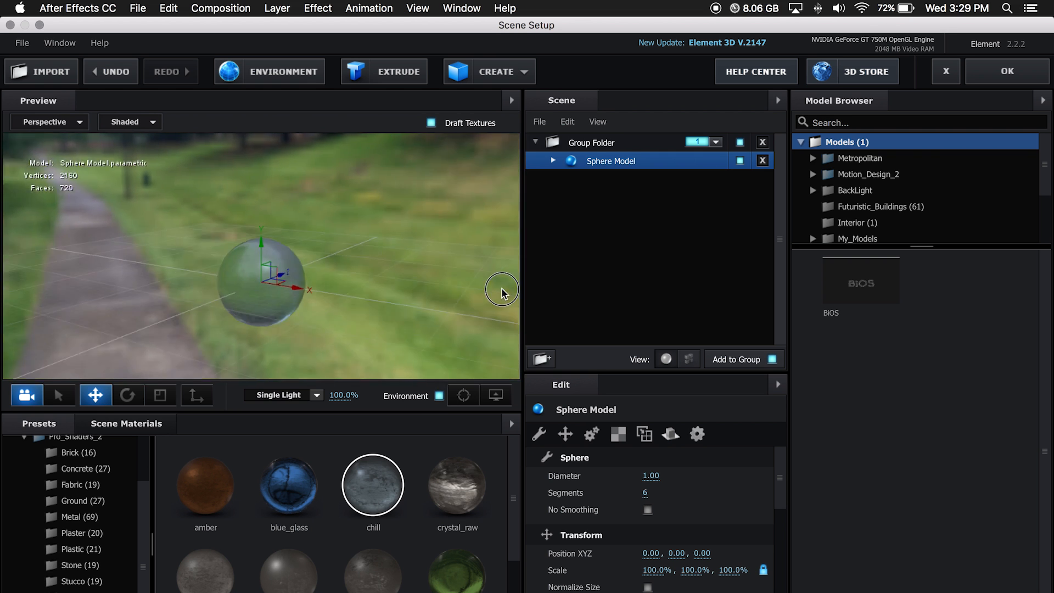
# Raise the chill material's reflectivity and glossiness texture, check reflections, and apply the scene
pyautogui.moveTo(501, 290); pyautogui.dragTo(173, 278)
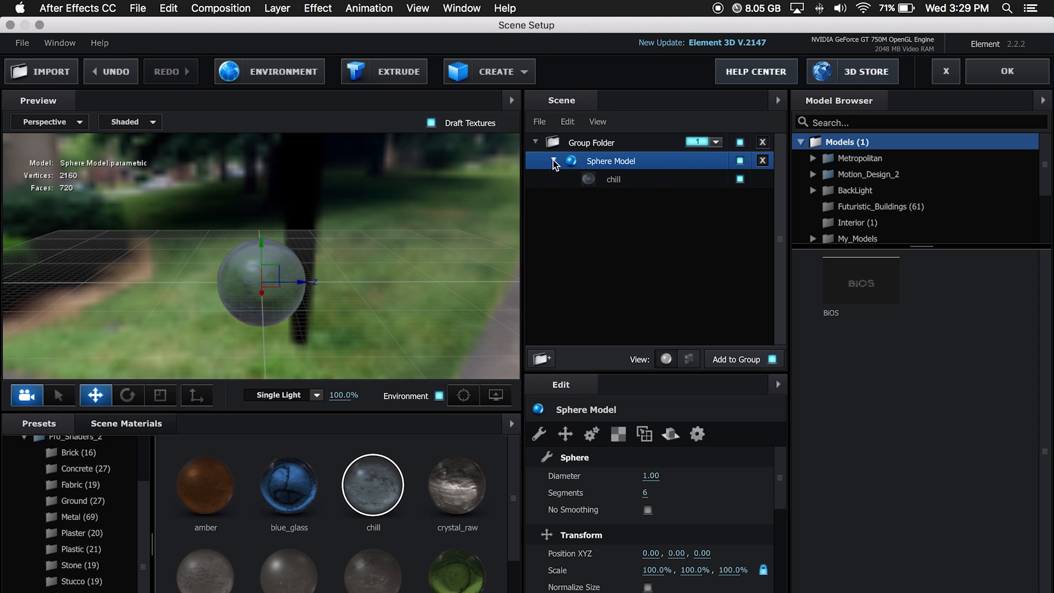
pyautogui.click(613, 179)
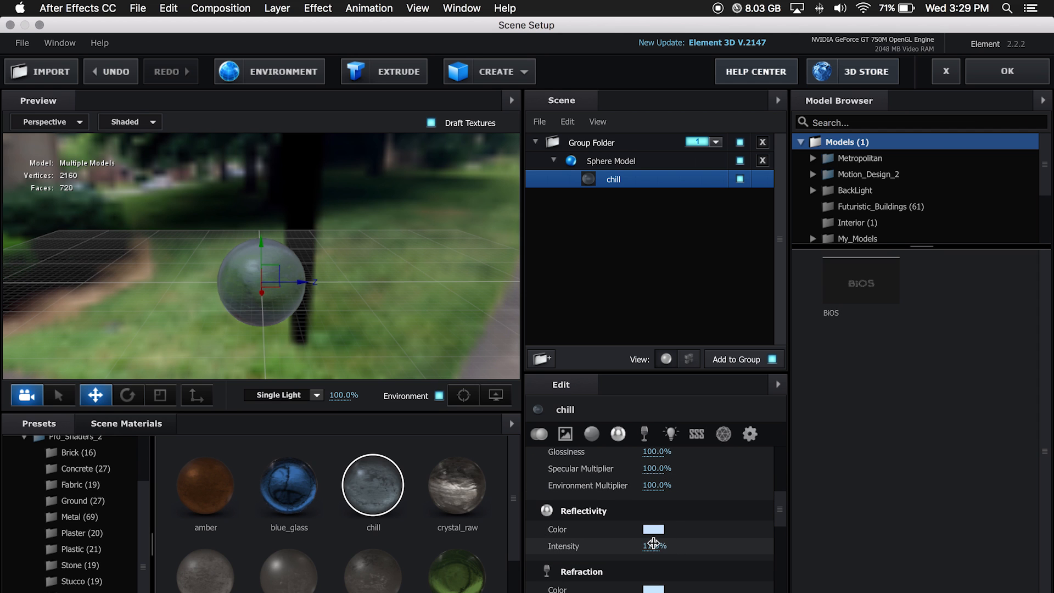
pyautogui.moveTo(656, 545); pyautogui.dragTo(718, 546)
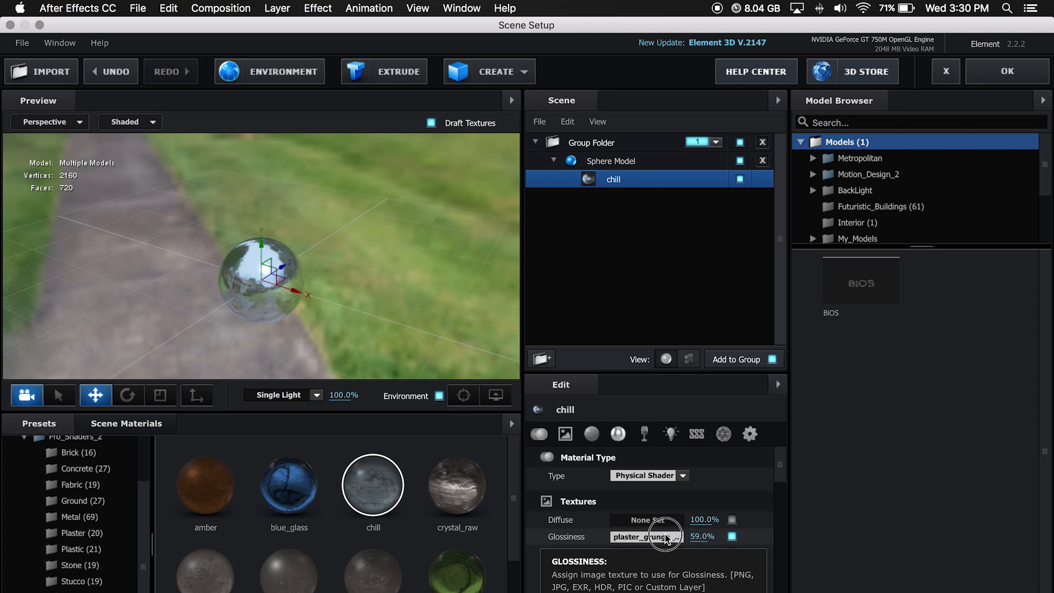
pyautogui.click(565, 434)
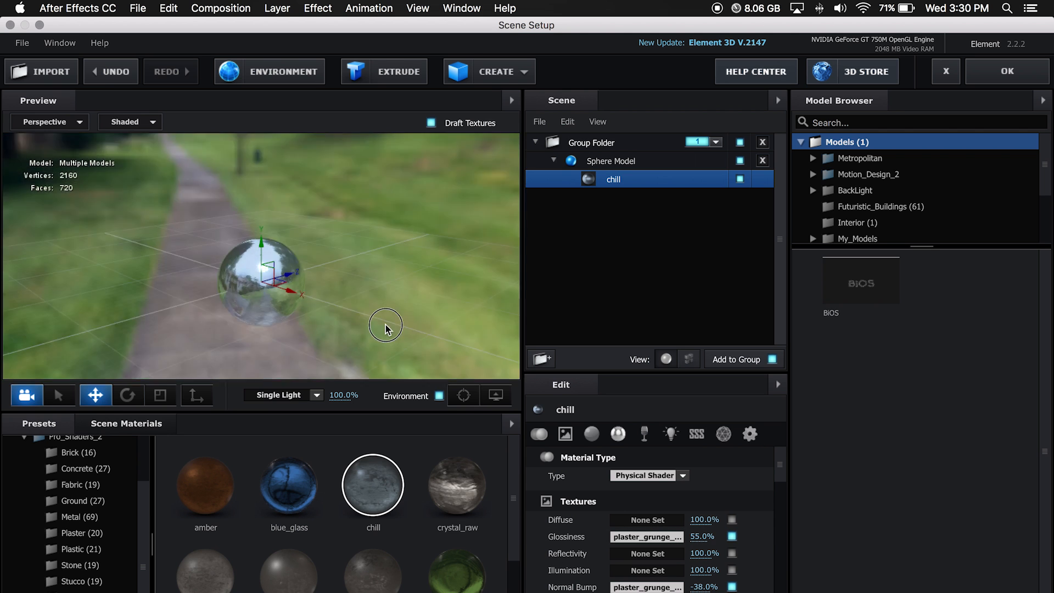
pyautogui.moveTo(386, 327); pyautogui.dragTo(310, 297)
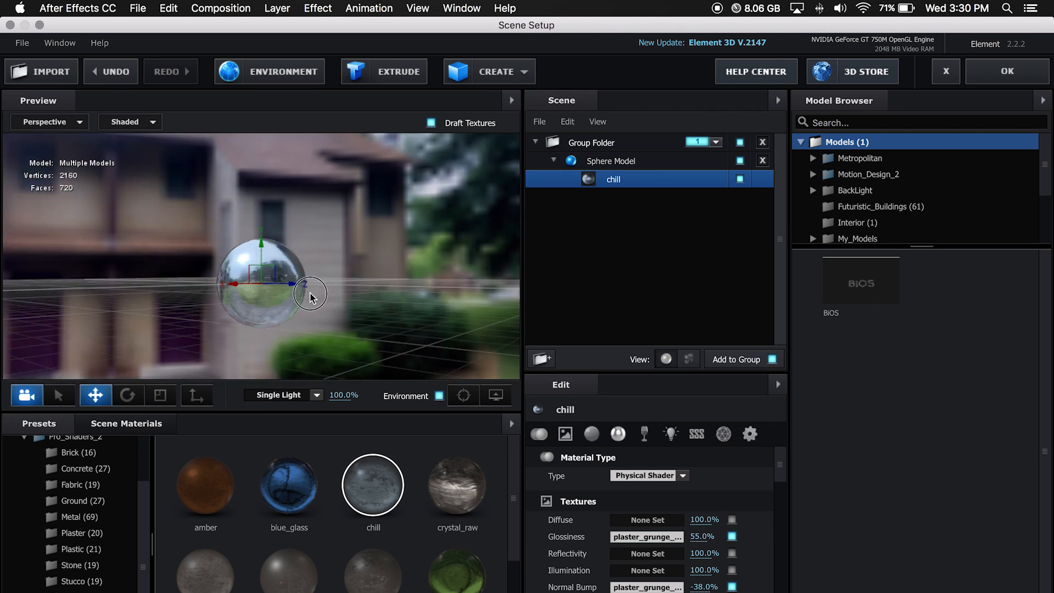
pyautogui.moveTo(311, 297); pyautogui.dragTo(348, 297)
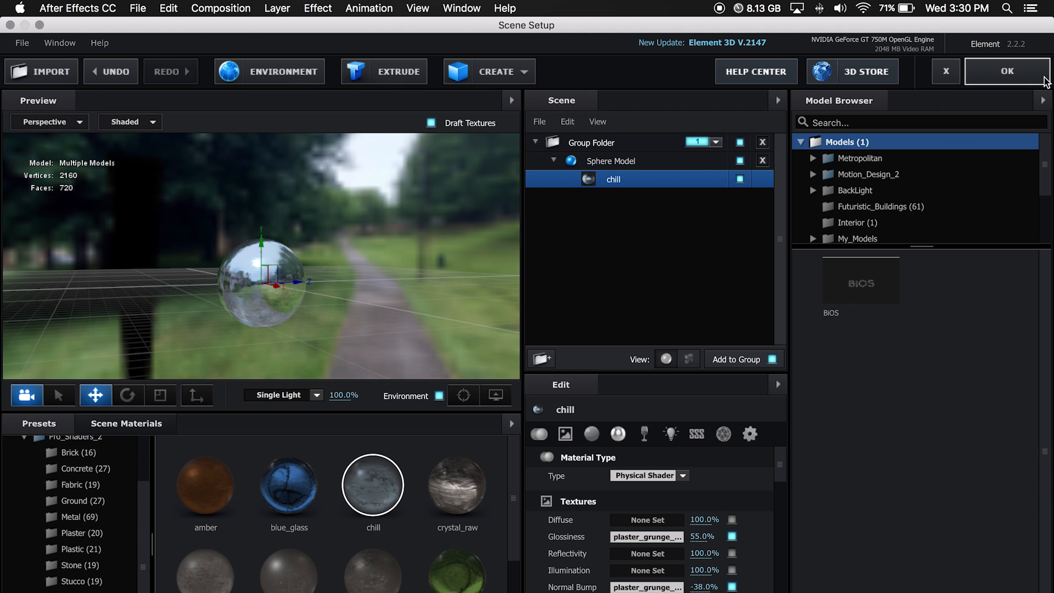
pyautogui.click(1006, 72)
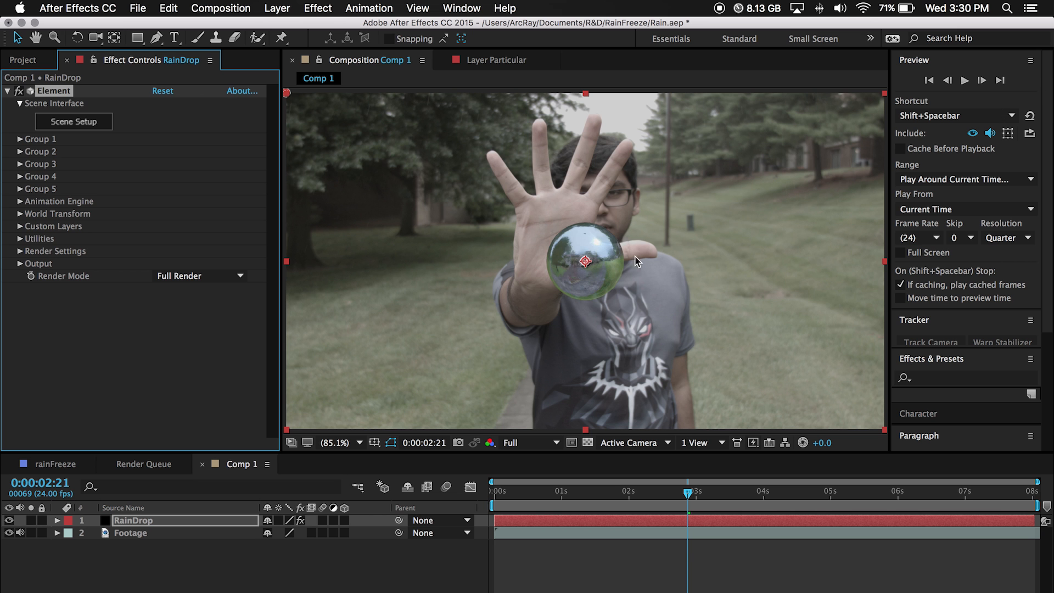
pyautogui.moveTo(577, 281)
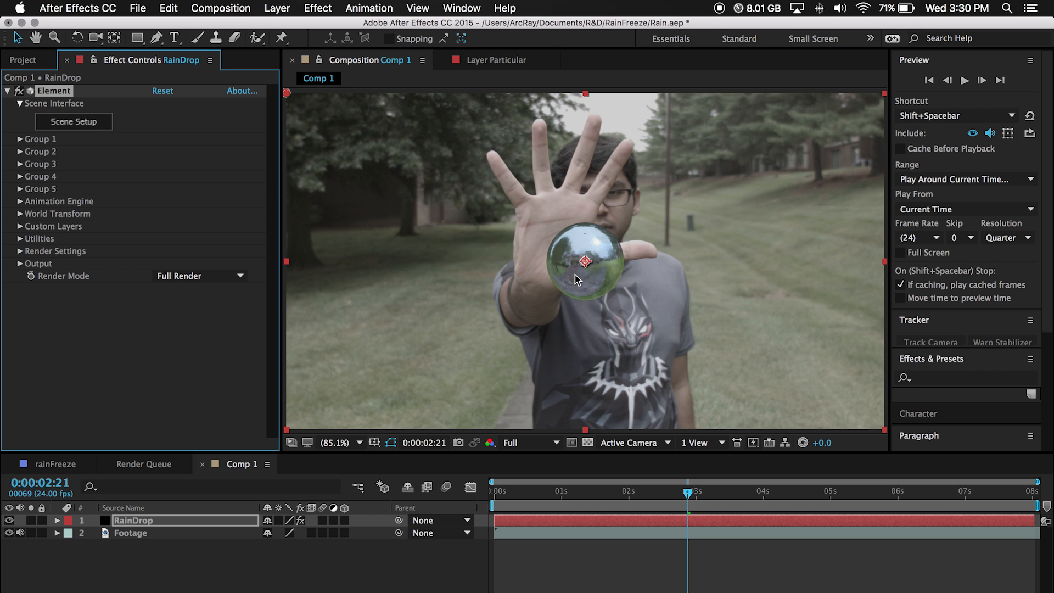
pyautogui.moveTo(696, 287)
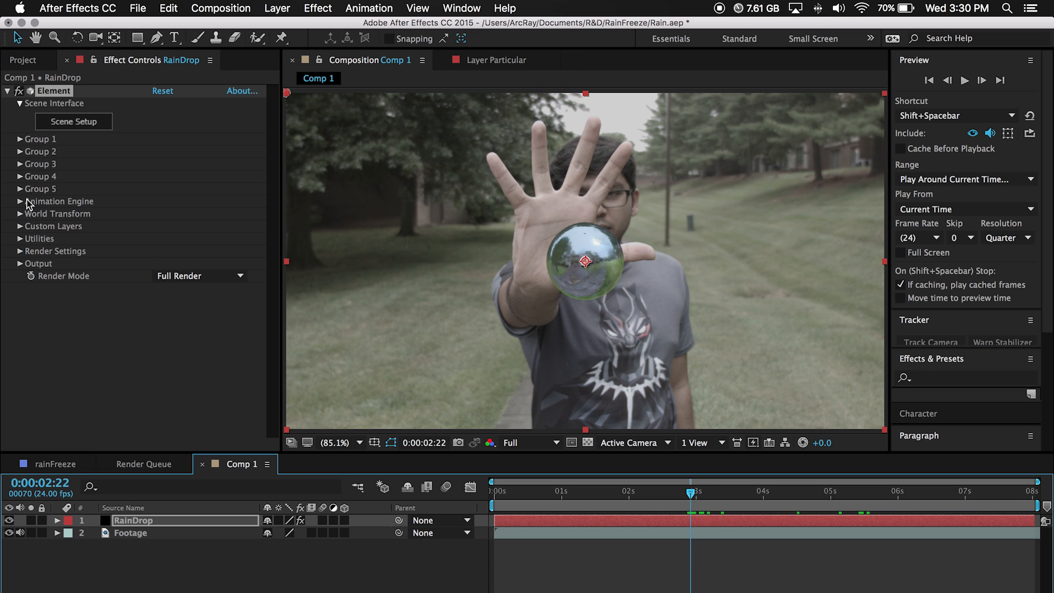
# Enable Group 1 Particle Look noise deformation with intensity about 65%
pyautogui.click(20, 139)
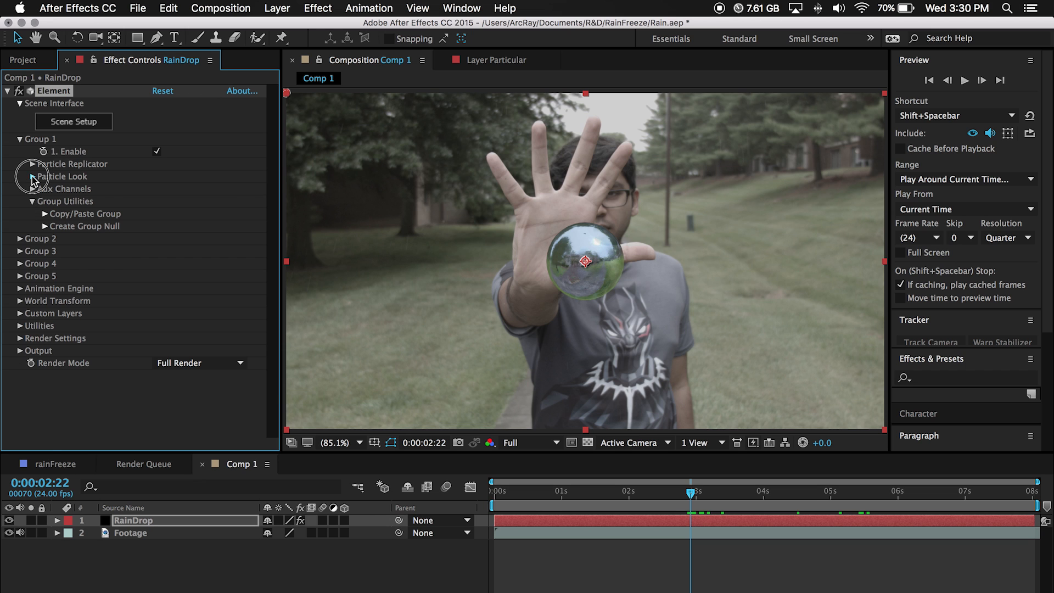
pyautogui.click(32, 176)
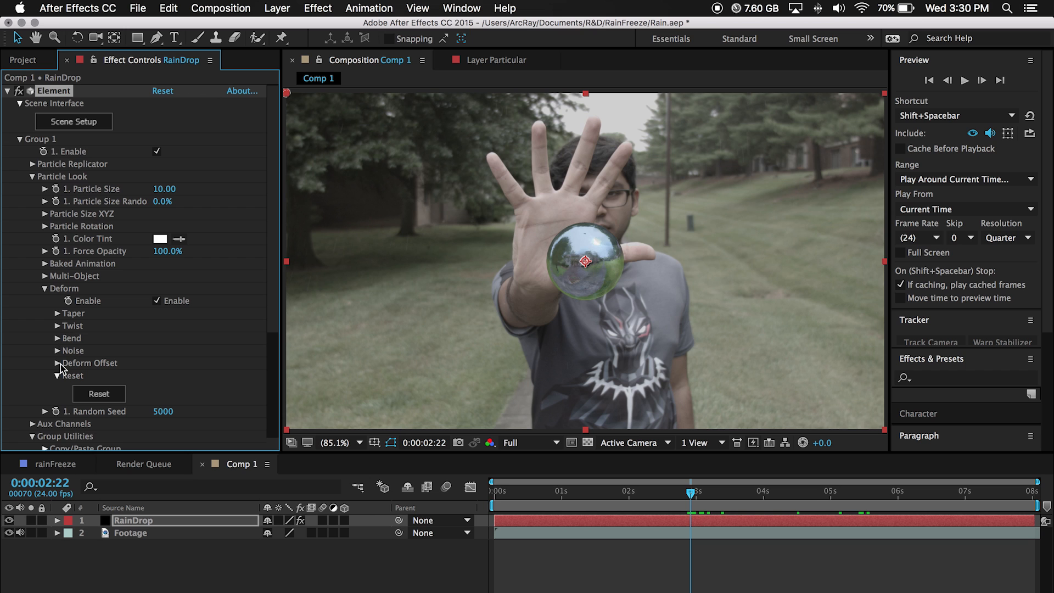
pyautogui.click(60, 351)
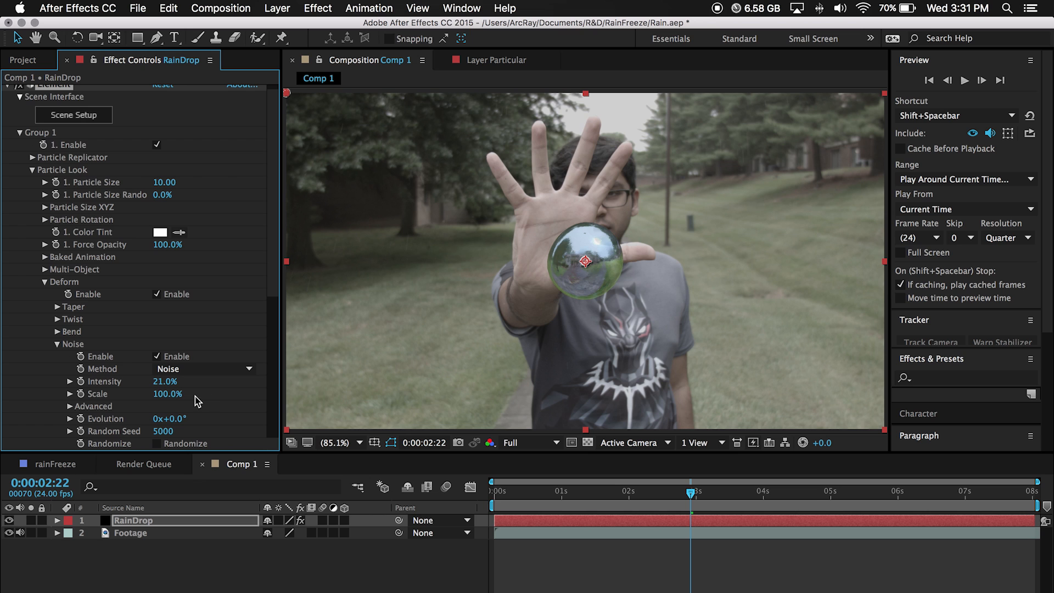
pyautogui.moveTo(164, 381); pyautogui.dragTo(201, 381)
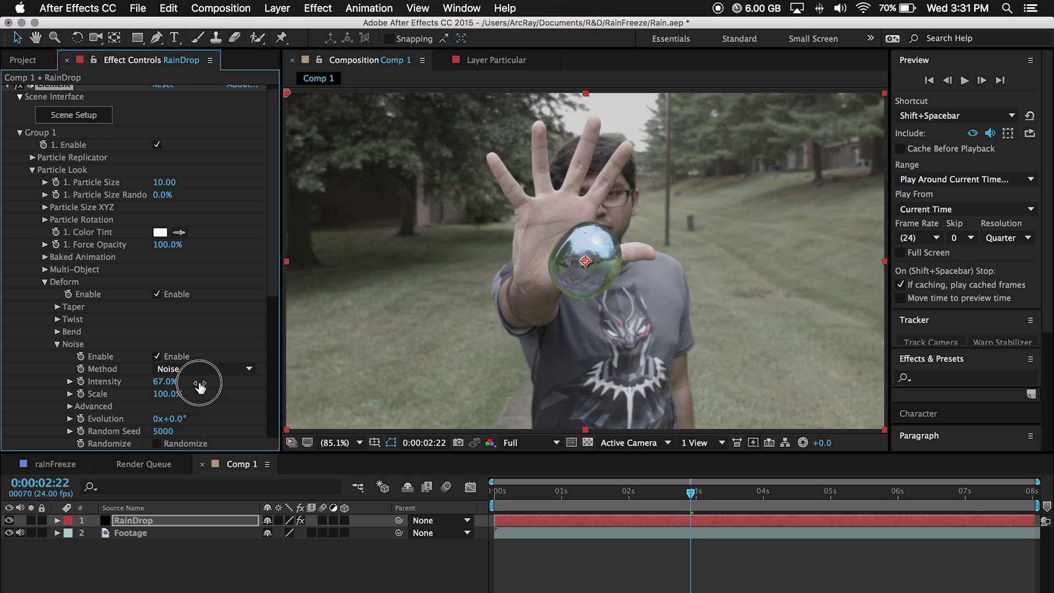
pyautogui.moveTo(165, 381); pyautogui.dragTo(164, 382)
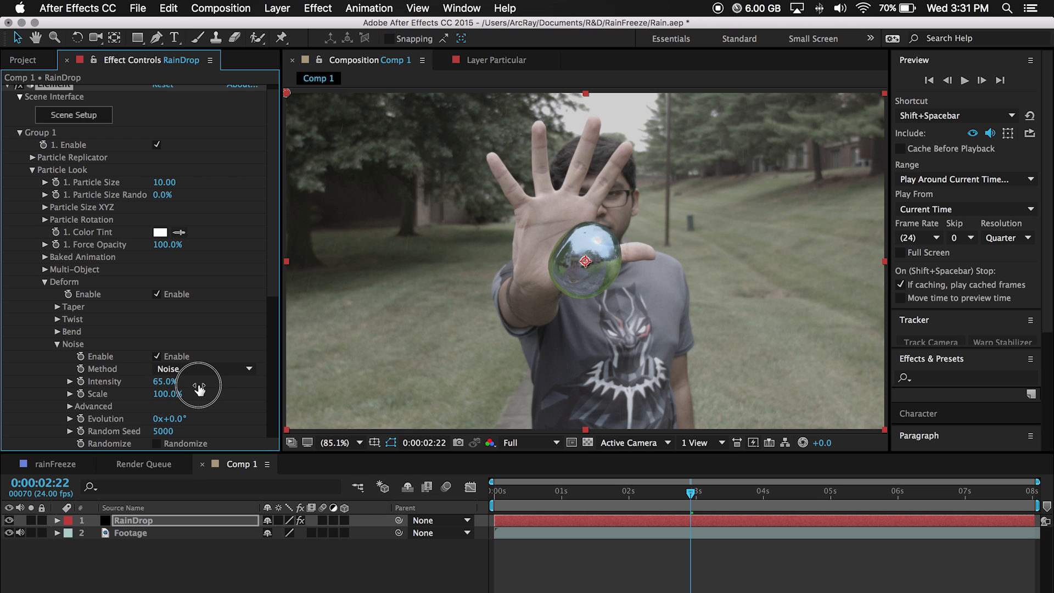
pyautogui.moveTo(101, 430)
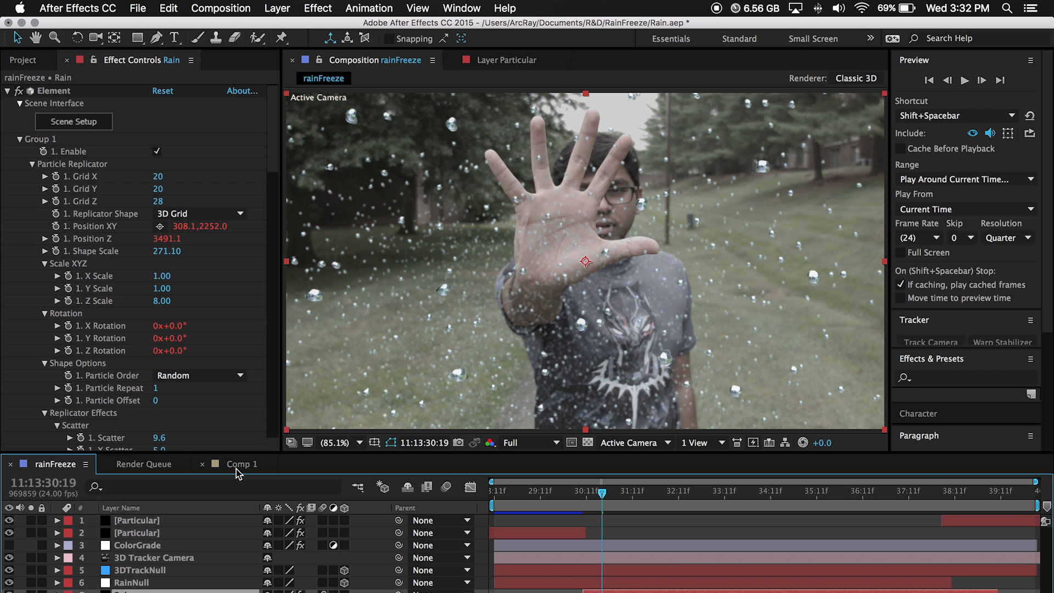
# In Comp 1, lower the RainDrop layer's Group 1 Particle Size to 2.10
pyautogui.click(240, 464)
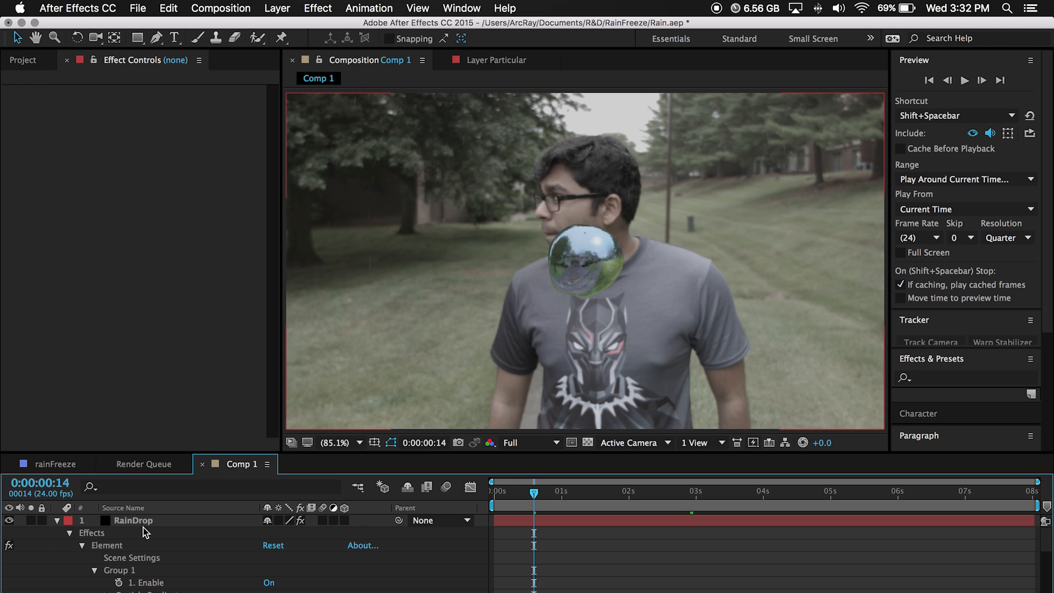
pyautogui.click(132, 520)
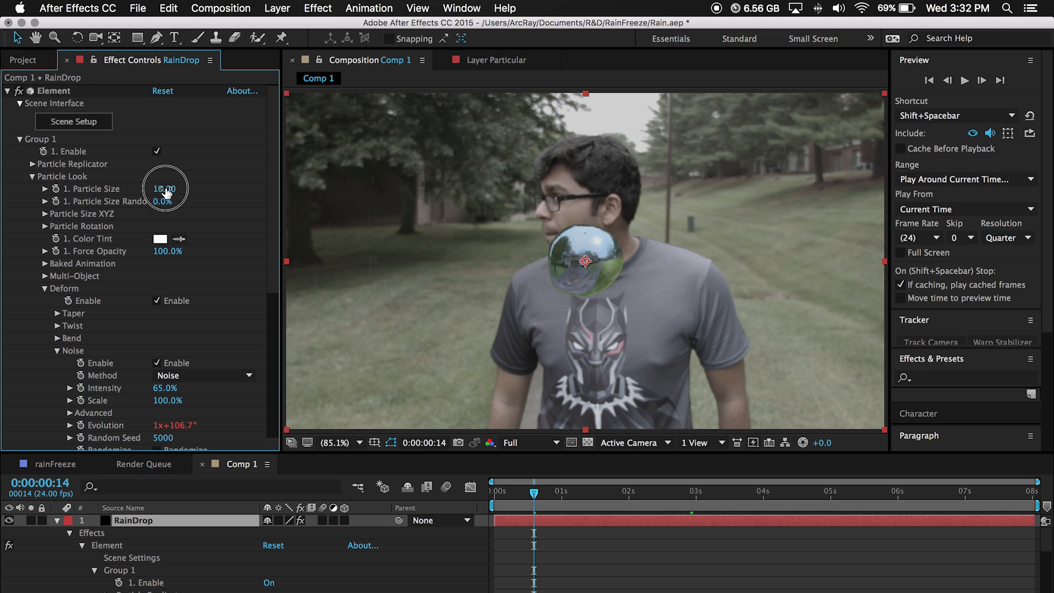
pyautogui.moveTo(164, 188); pyautogui.dragTo(125, 201)
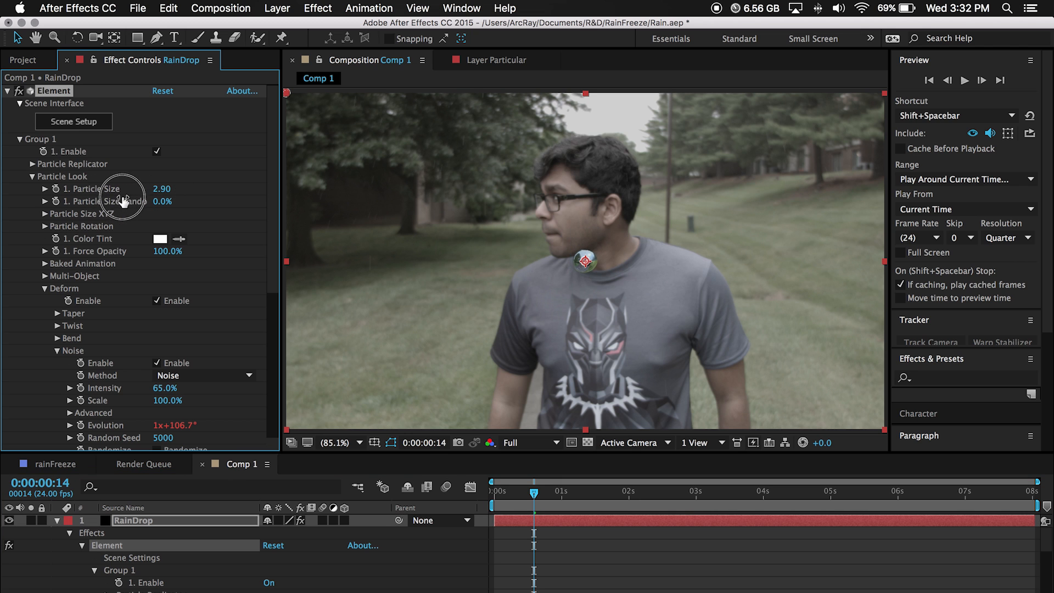
pyautogui.moveTo(162, 188); pyautogui.dragTo(117, 201)
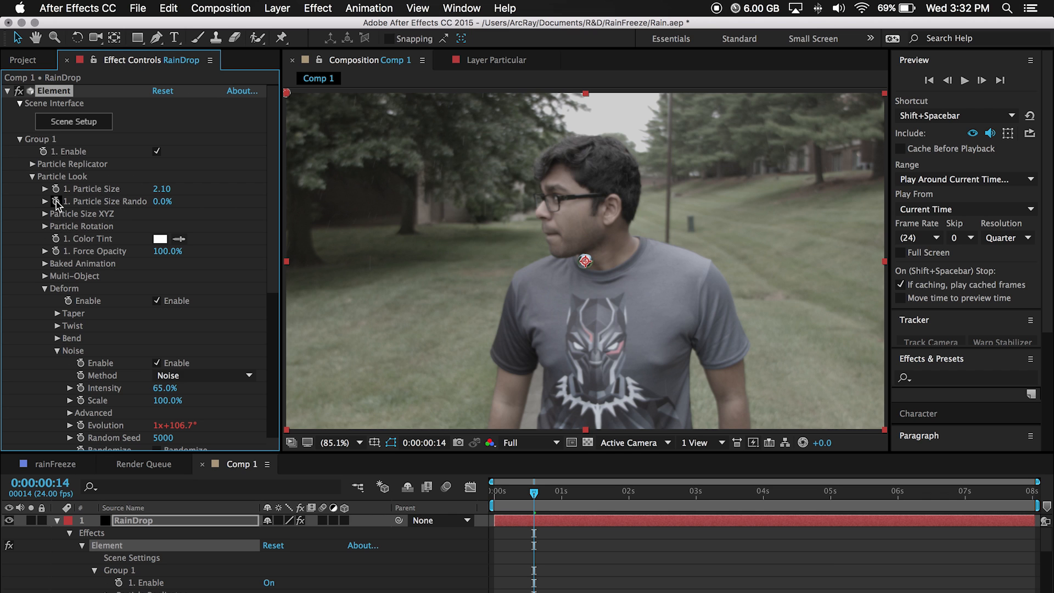
pyautogui.click(45, 164)
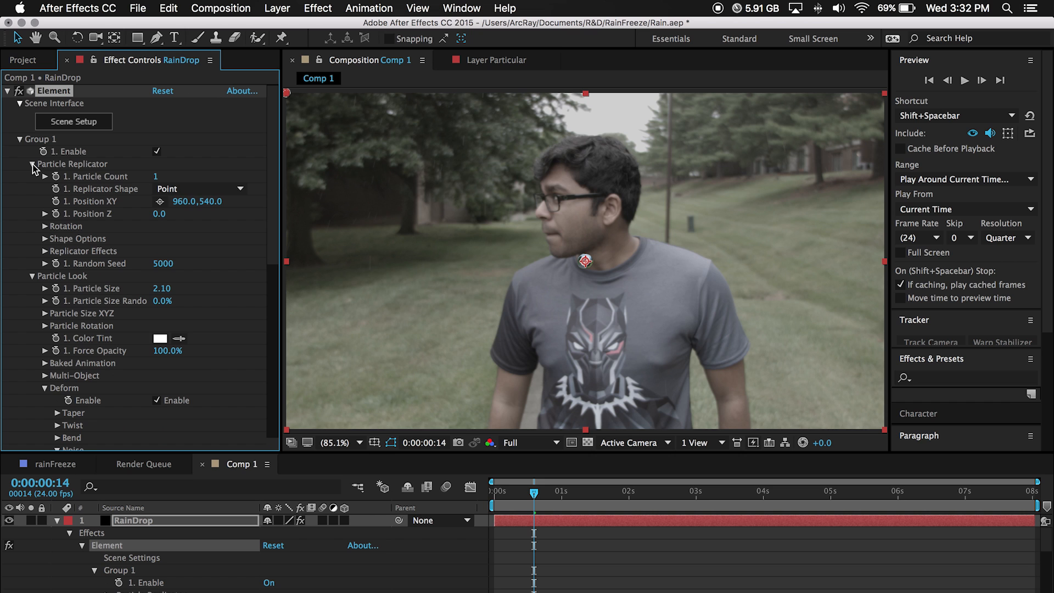
# Replicate the droplet in a 9×6×9 3D Grid and adjust its scatter settings
pyautogui.click(200, 189)
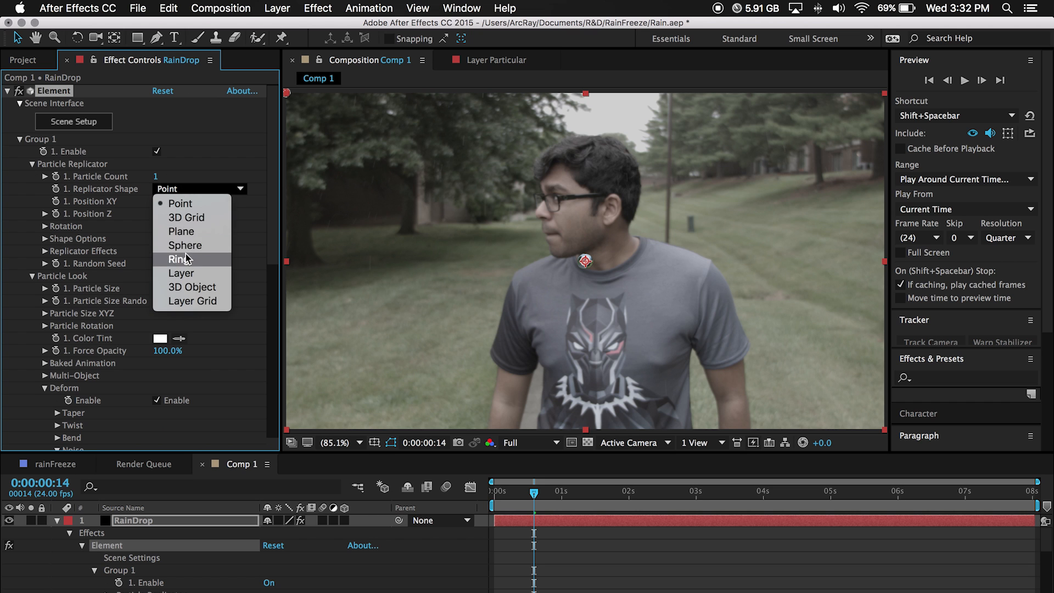
pyautogui.click(185, 217)
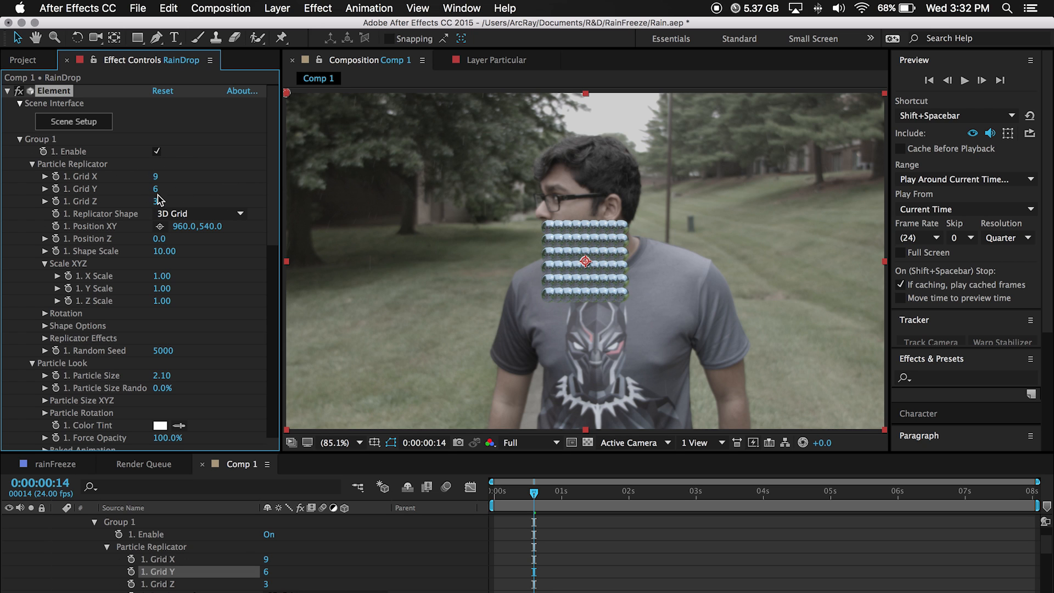
pyautogui.moveTo(157, 200); pyautogui.dragTo(209, 200)
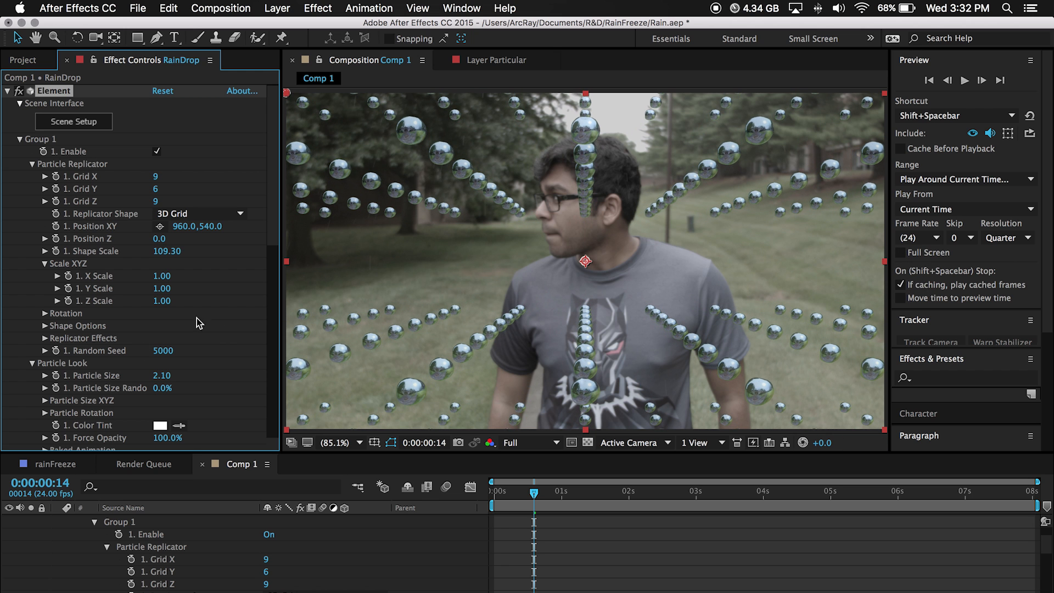
pyautogui.moveTo(75, 378)
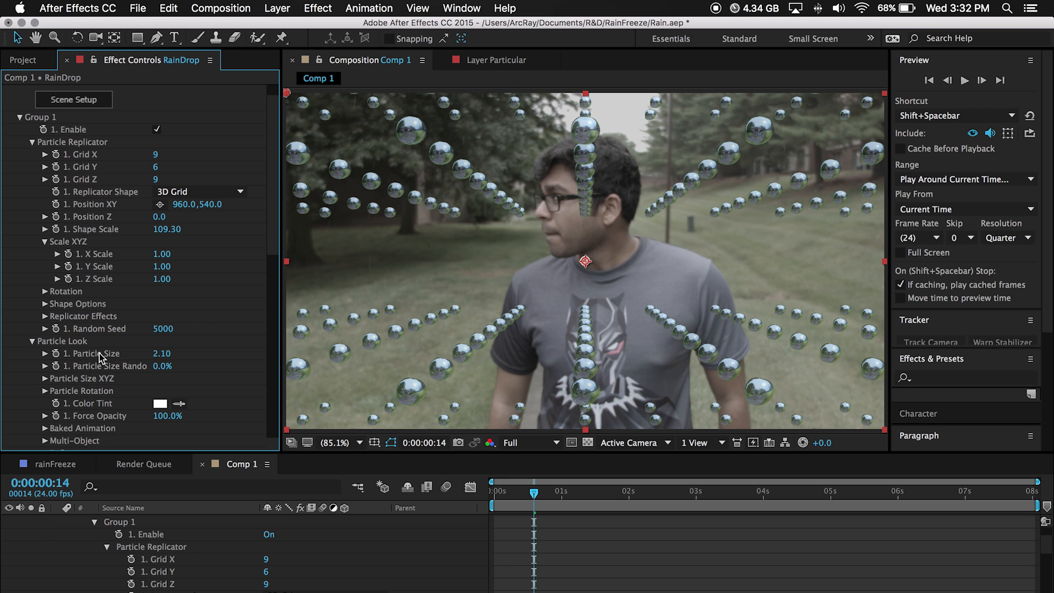
pyautogui.click(43, 316)
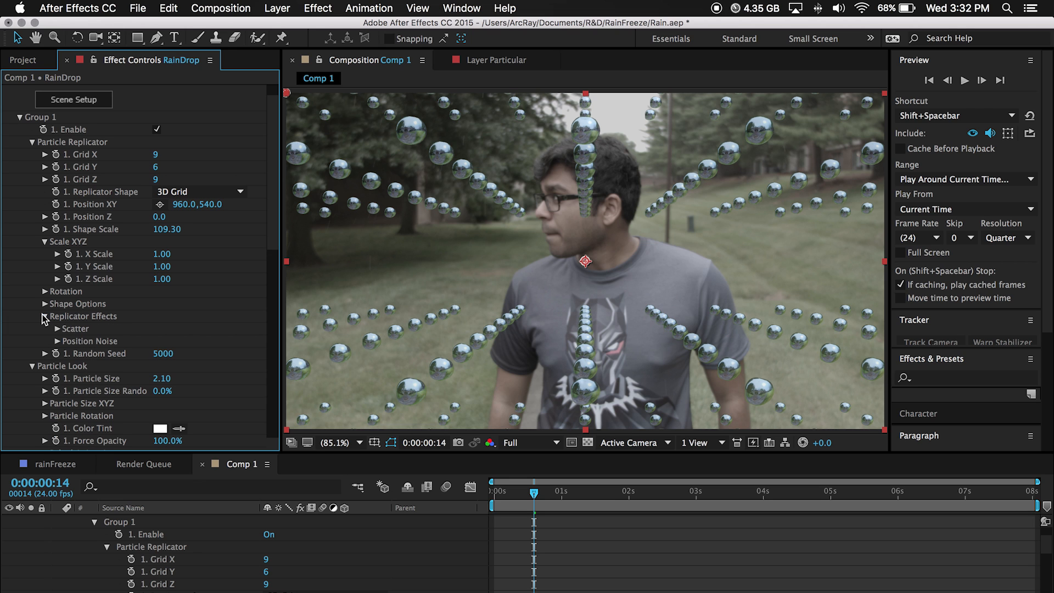
pyautogui.click(64, 329)
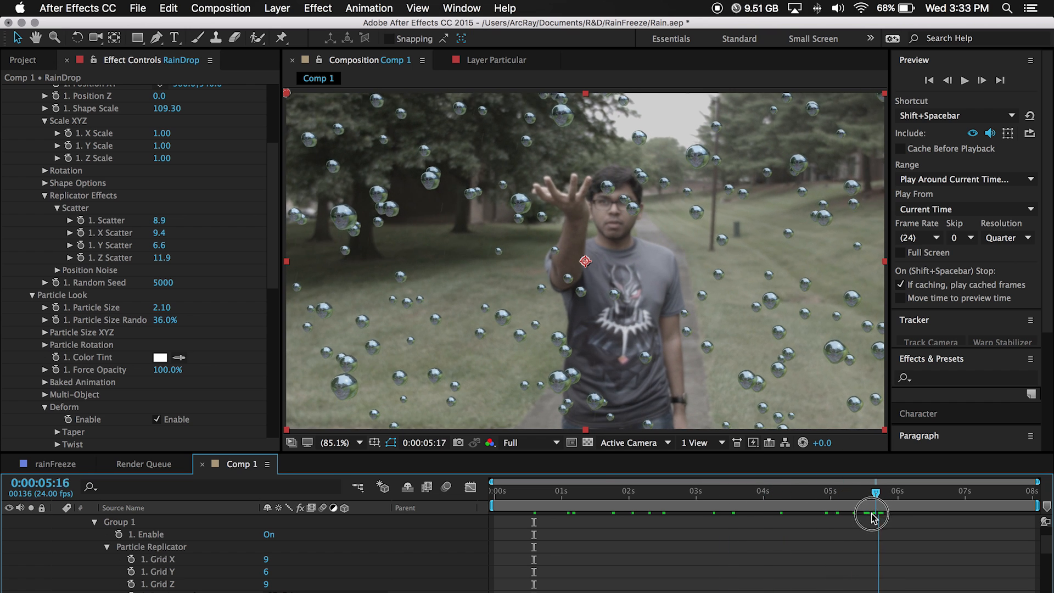
# Scrub the timeline to preview the droplets, then collapse the RainDrop layer's properties
pyautogui.moveTo(874, 516); pyautogui.dragTo(613, 517)
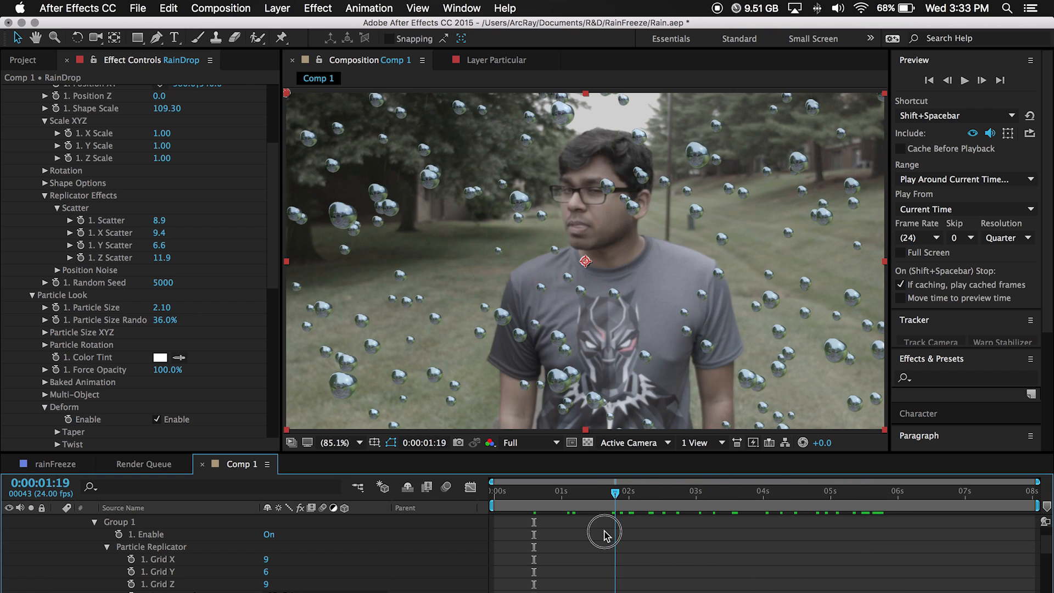
pyautogui.moveTo(603, 529); pyautogui.dragTo(758, 529)
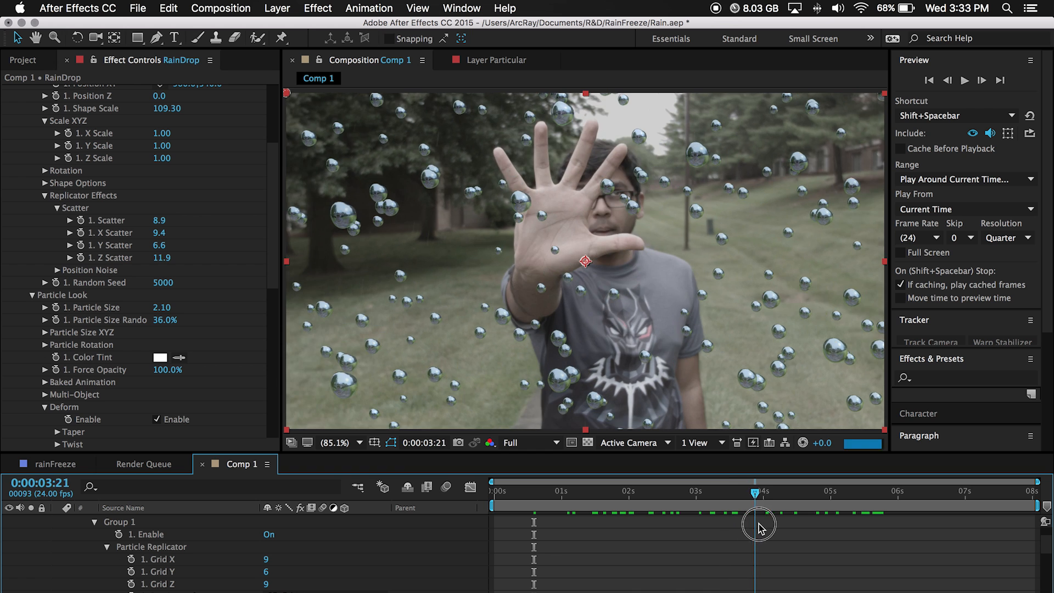
pyautogui.moveTo(760, 524); pyautogui.dragTo(650, 531)
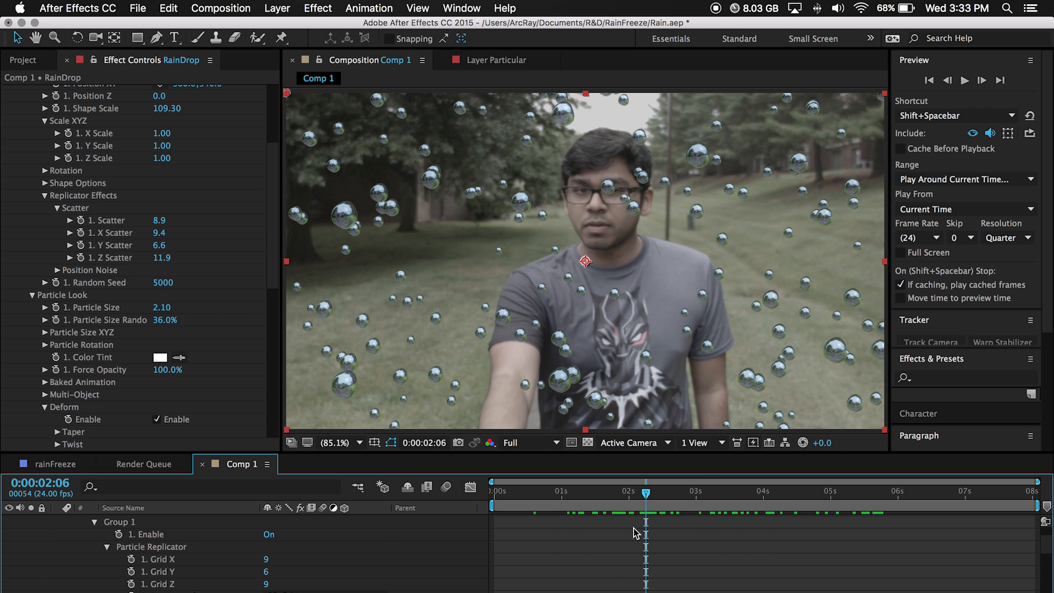
pyautogui.click(56, 521)
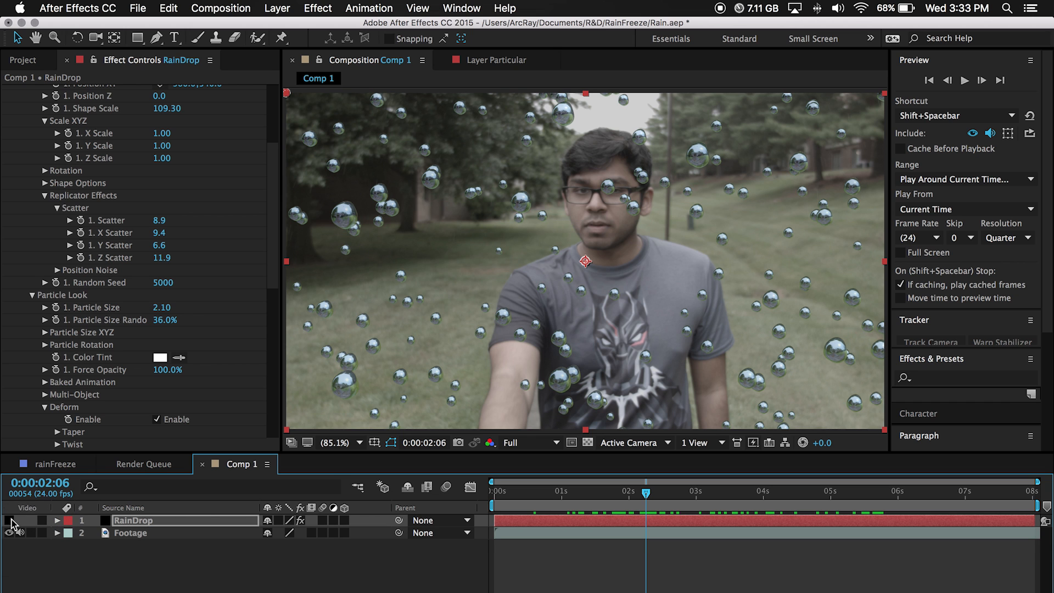
# Apply the 3D Camera Tracker to the Footage layer with Detailed Analysis enabled
pyautogui.click(7, 520)
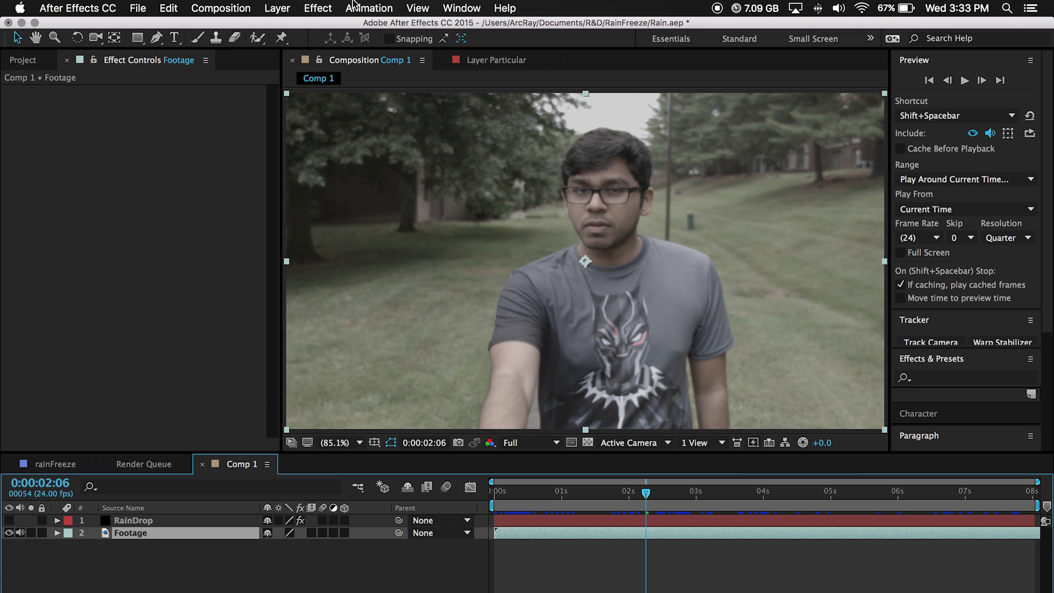
pyautogui.click(368, 8)
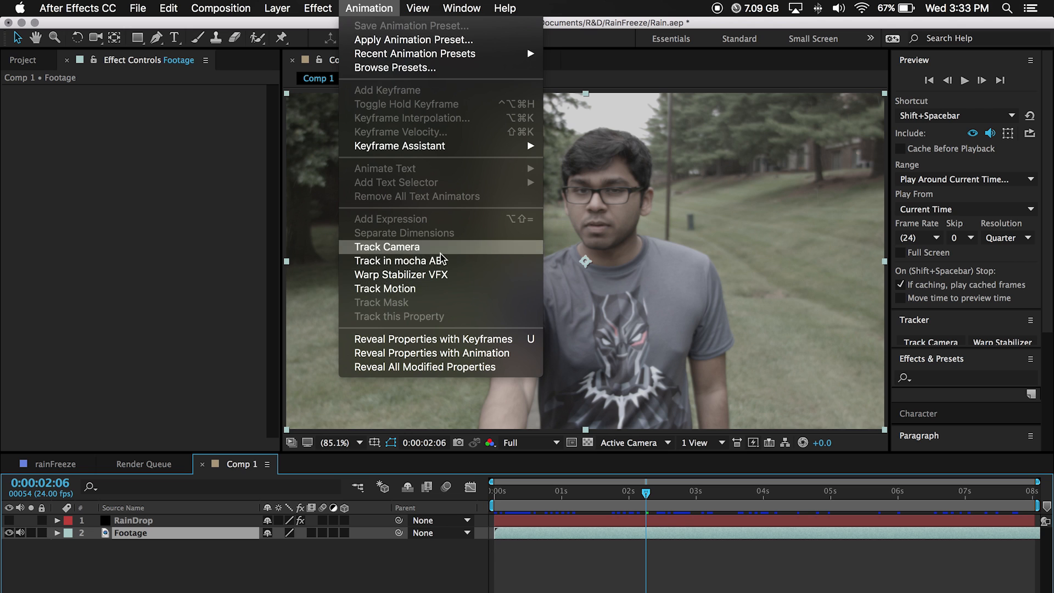
pyautogui.click(386, 246)
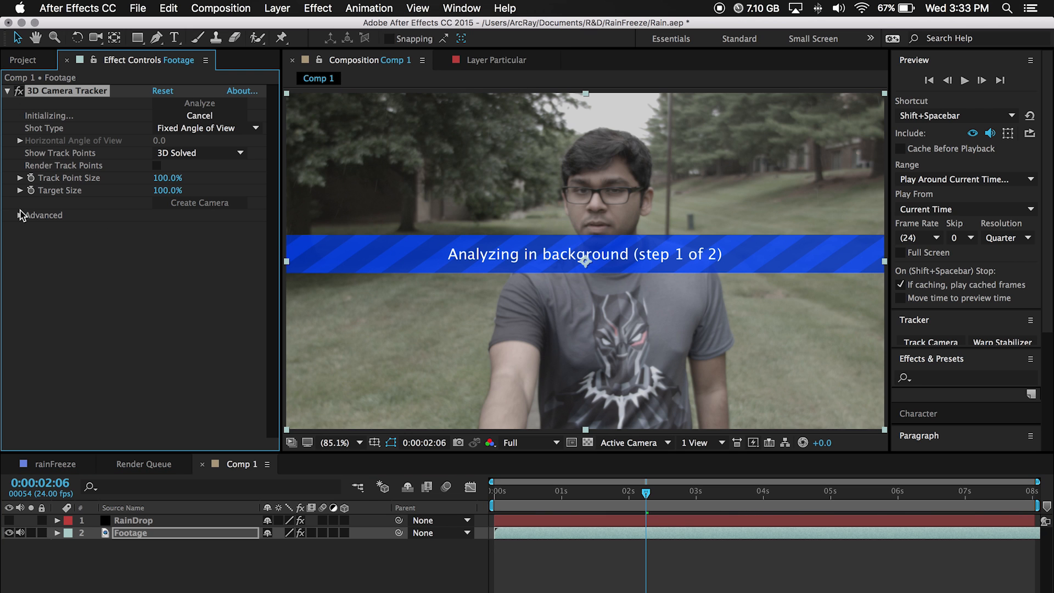
pyautogui.click(19, 215)
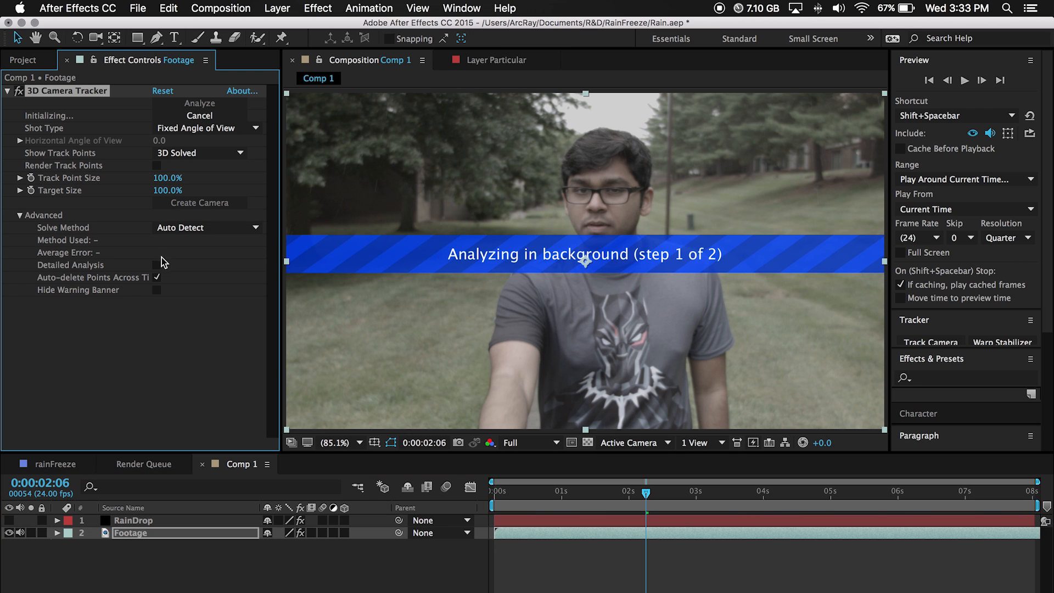
pyautogui.click(156, 264)
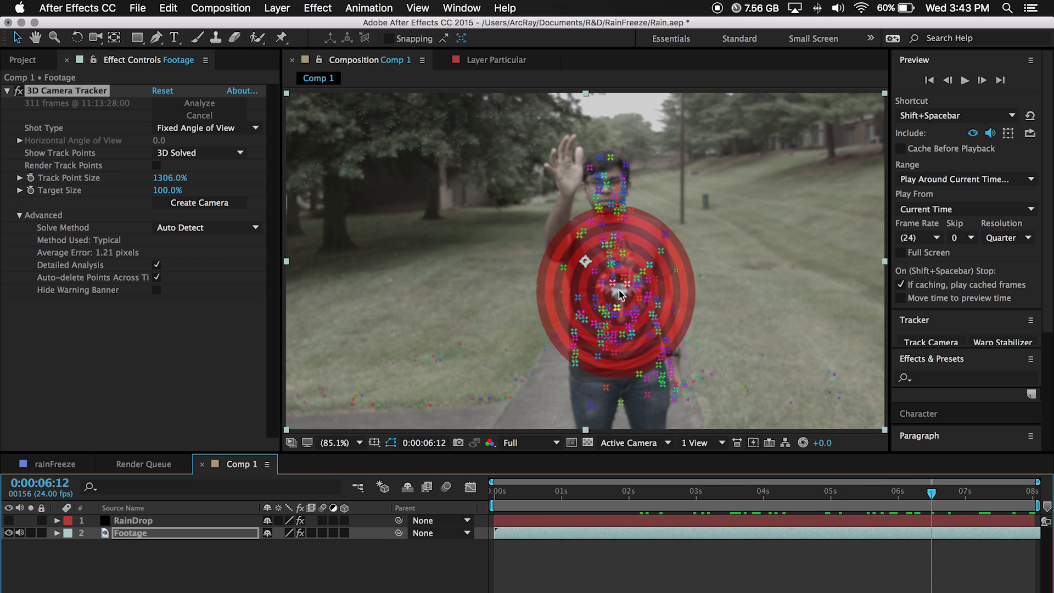
# Create a Track Null and 3D Tracker Camera from the chest track points, then scrub the shot
pyautogui.rightClick(619, 294)
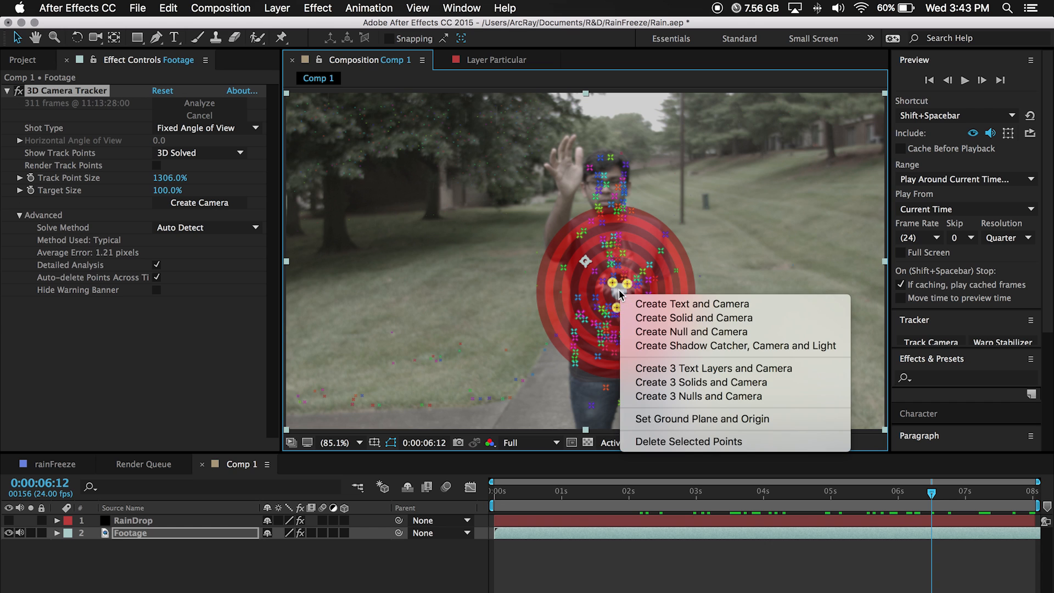
pyautogui.moveTo(691, 331)
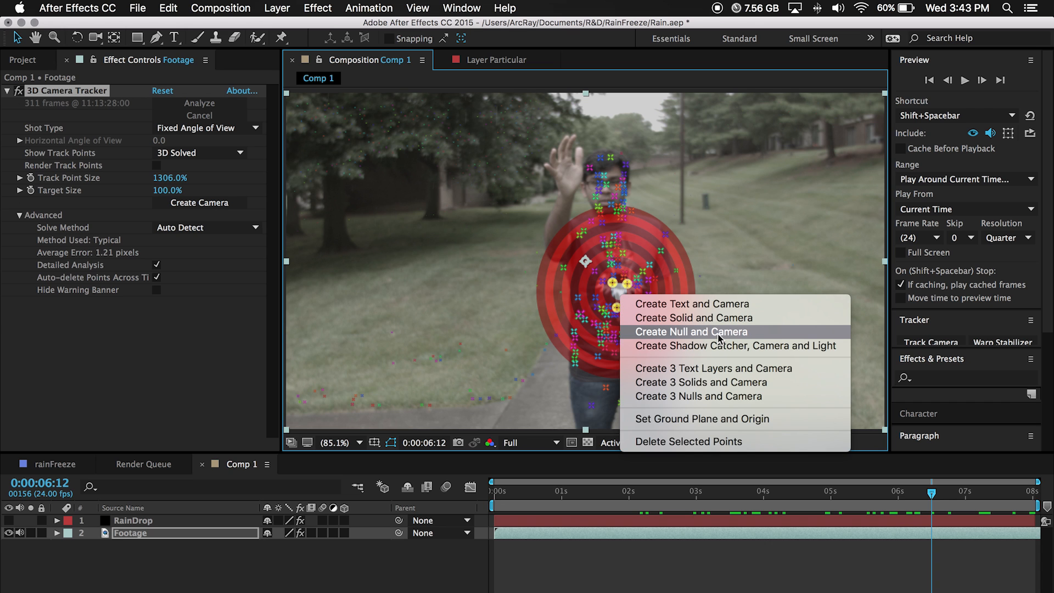
pyautogui.click(689, 331)
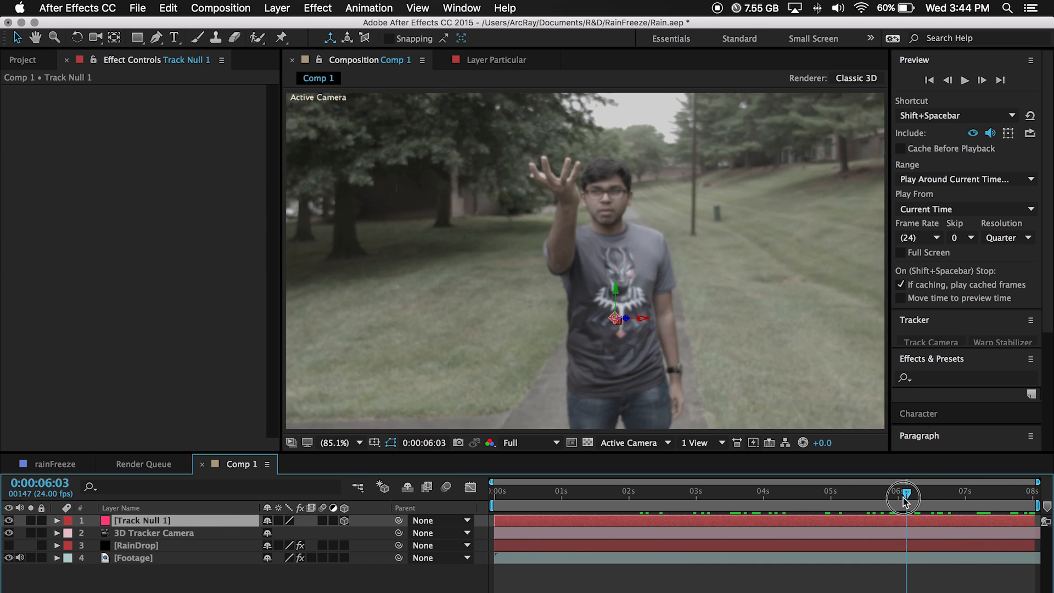
pyautogui.moveTo(904, 496); pyautogui.dragTo(832, 496)
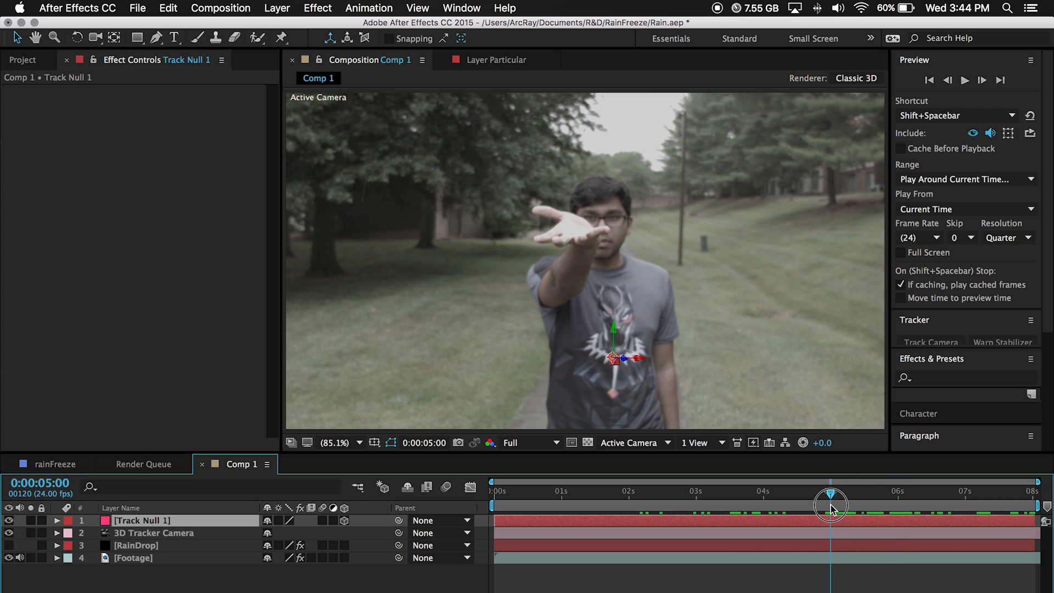
pyautogui.moveTo(830, 504); pyautogui.dragTo(972, 504)
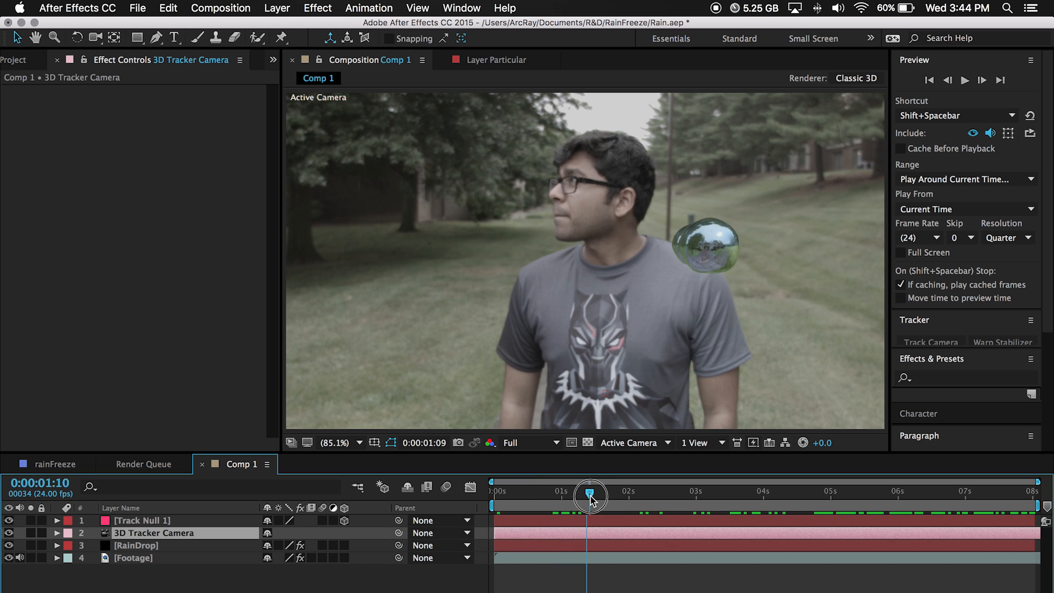
pyautogui.moveTo(591, 497); pyautogui.dragTo(674, 496)
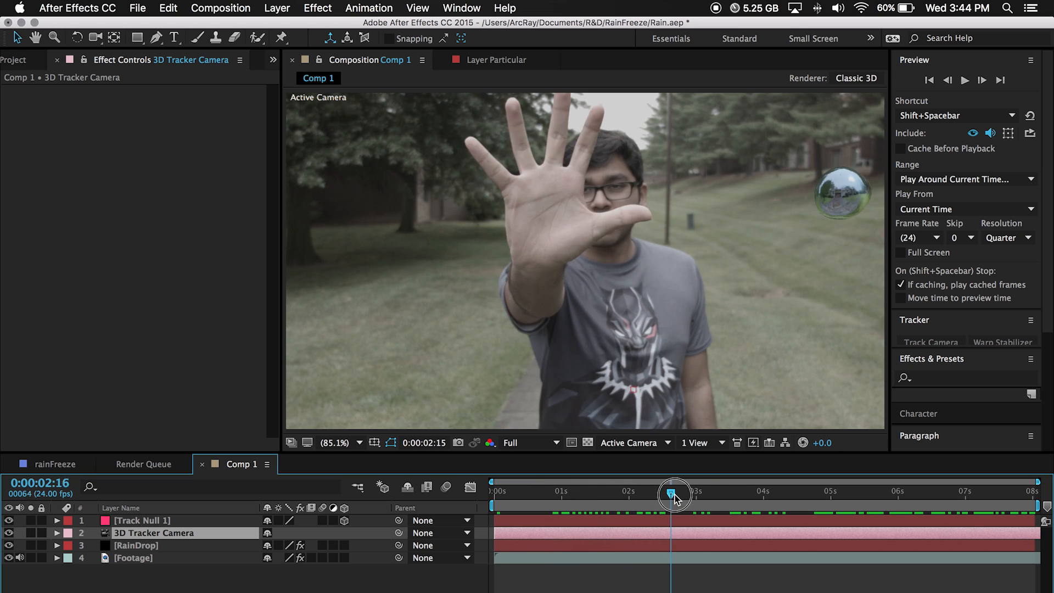
pyautogui.moveTo(674, 494); pyautogui.dragTo(787, 495)
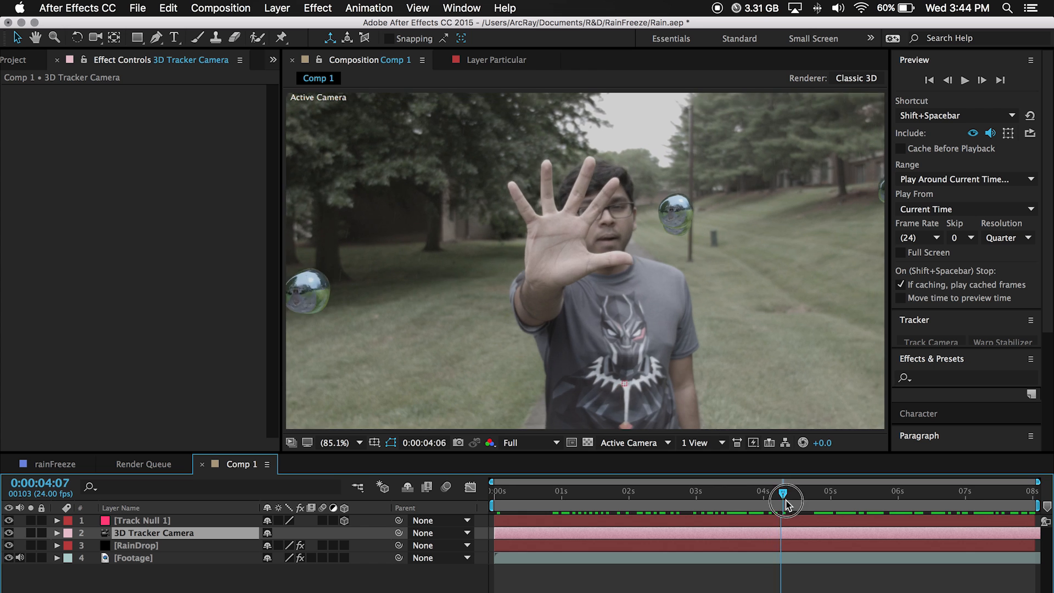
pyautogui.moveTo(786, 501); pyautogui.dragTo(1039, 501)
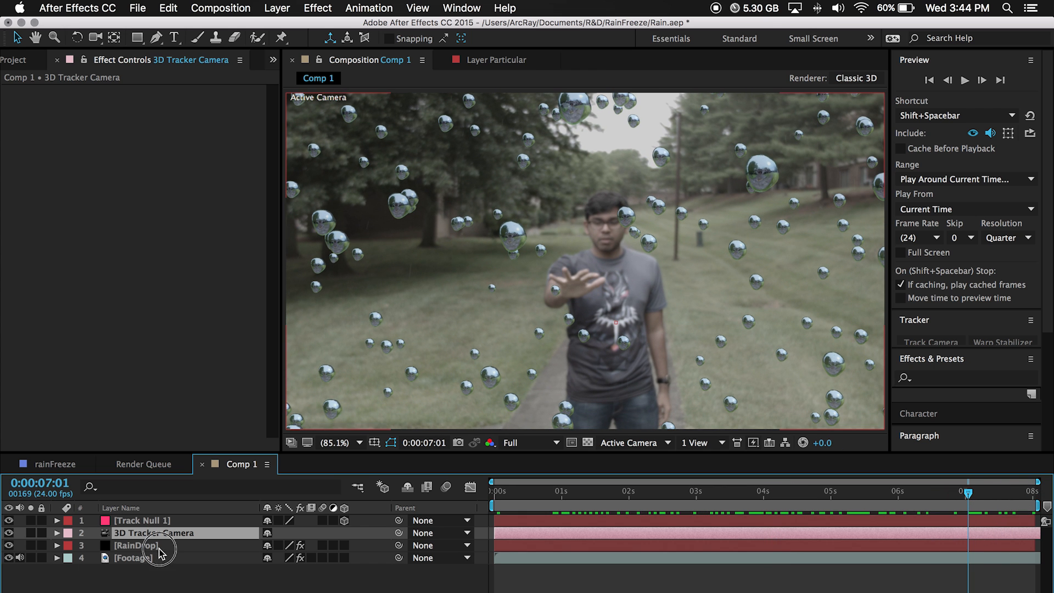
# Create Group 1 Null from the RainDrop layer's Element Group Utilities
pyautogui.click(137, 545)
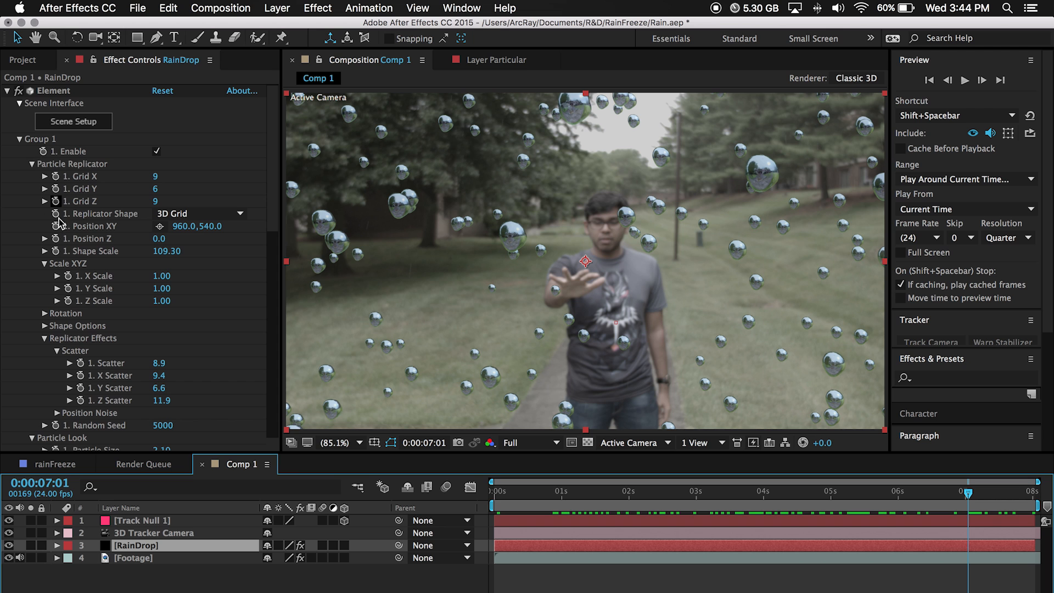
pyautogui.scroll(-3)
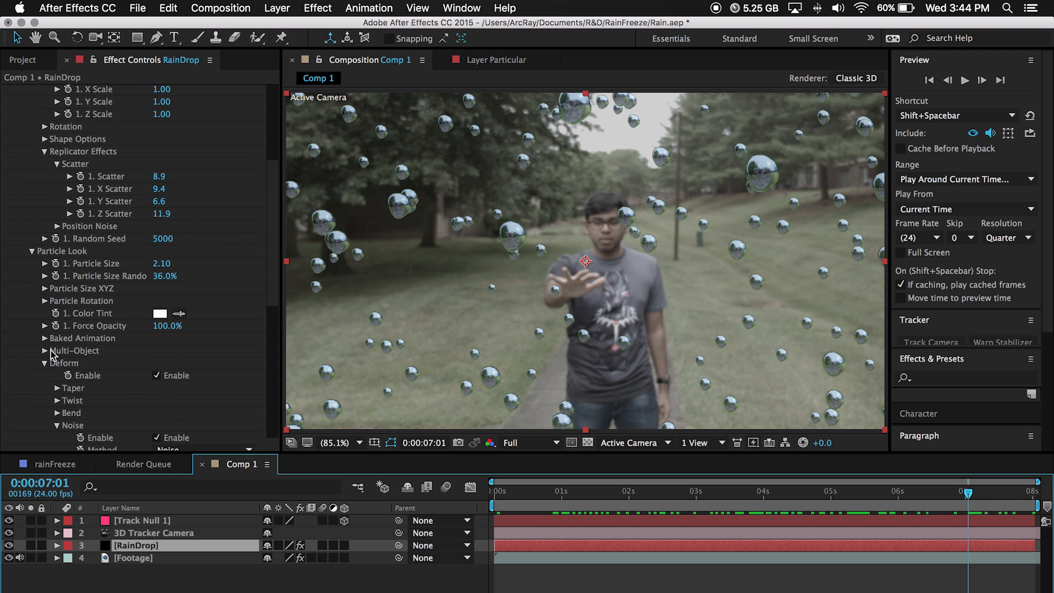
pyautogui.scroll(-3)
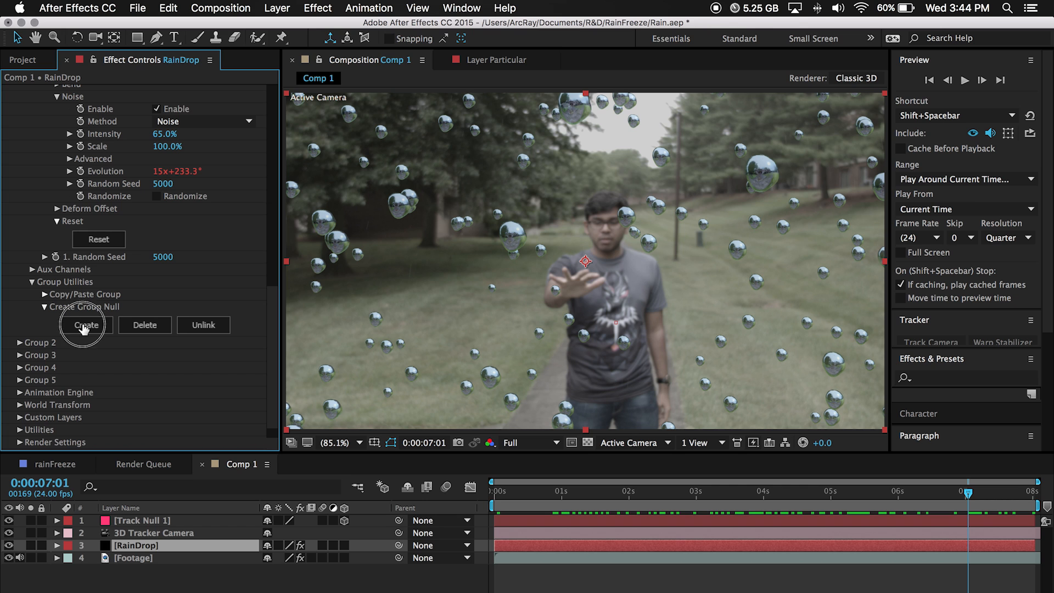
pyautogui.click(86, 324)
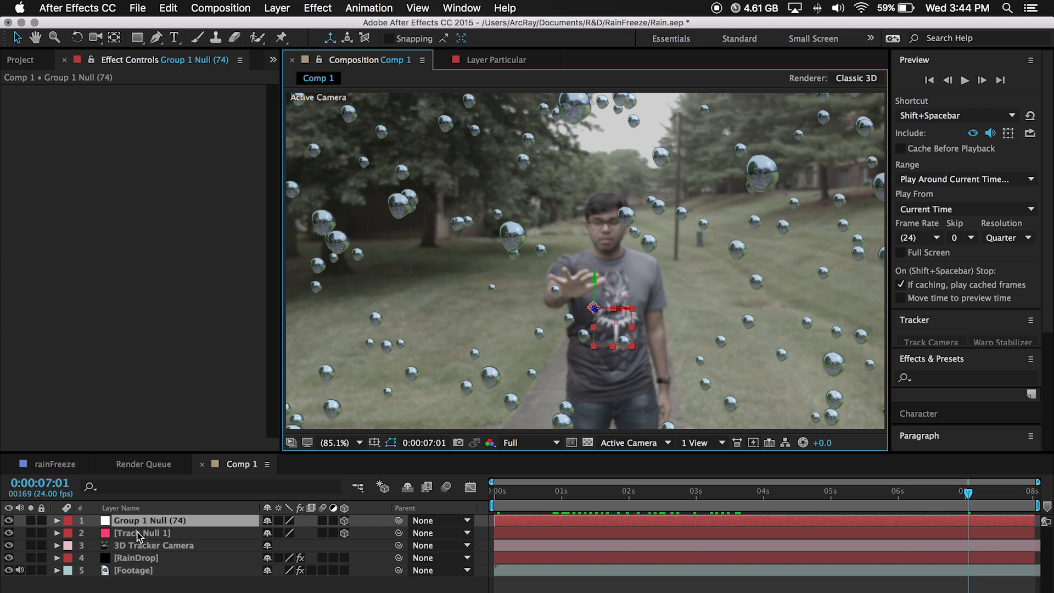
# Paste Track Null 1's Position (1157.7, 704.0, 3367.3) onto Group 1 Null's Position
pyautogui.click(141, 532)
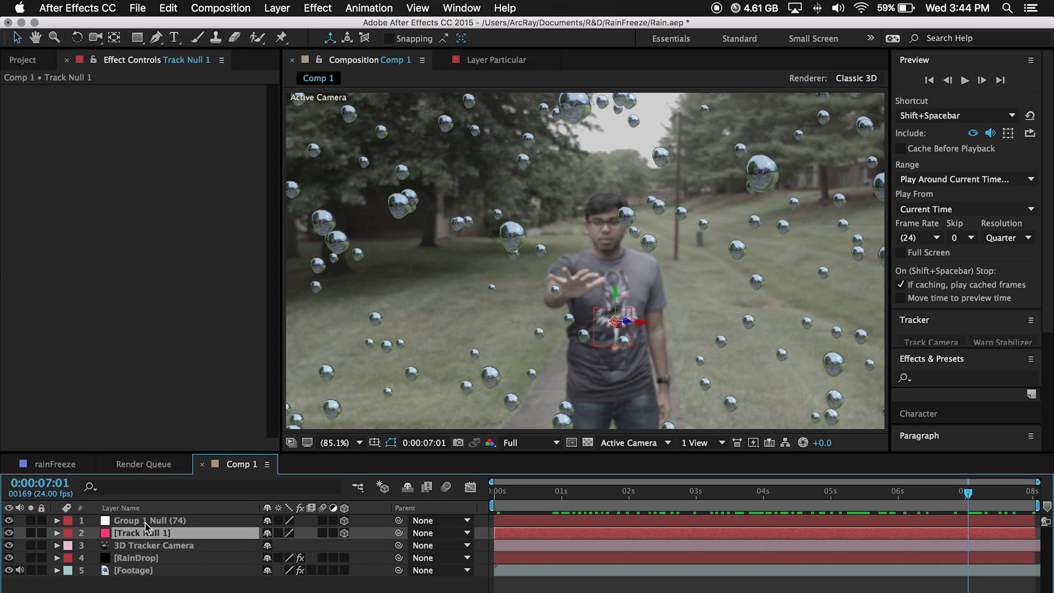
pyautogui.click(149, 520)
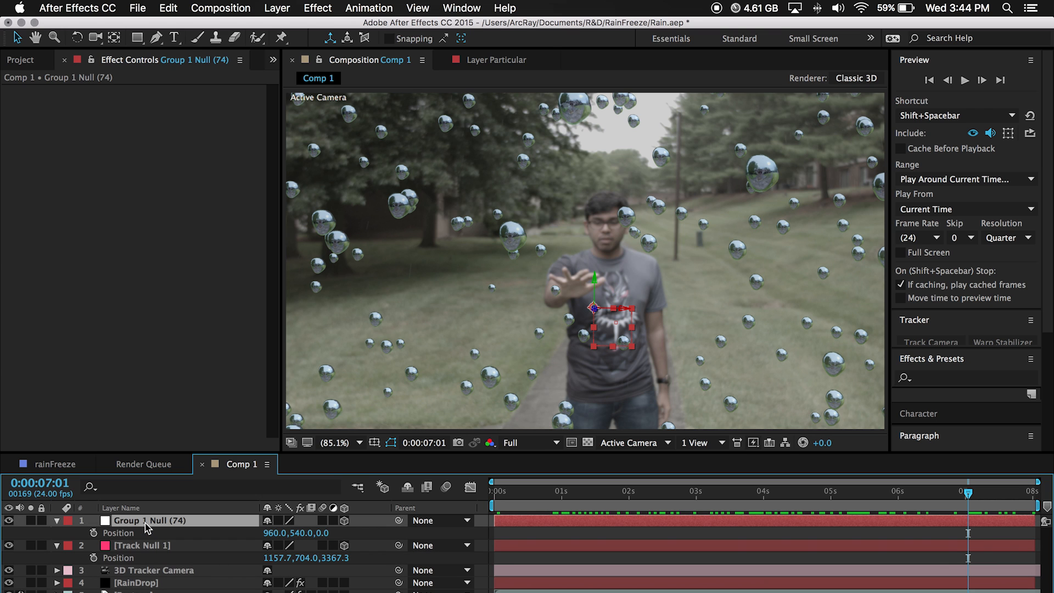
pyautogui.click(141, 545)
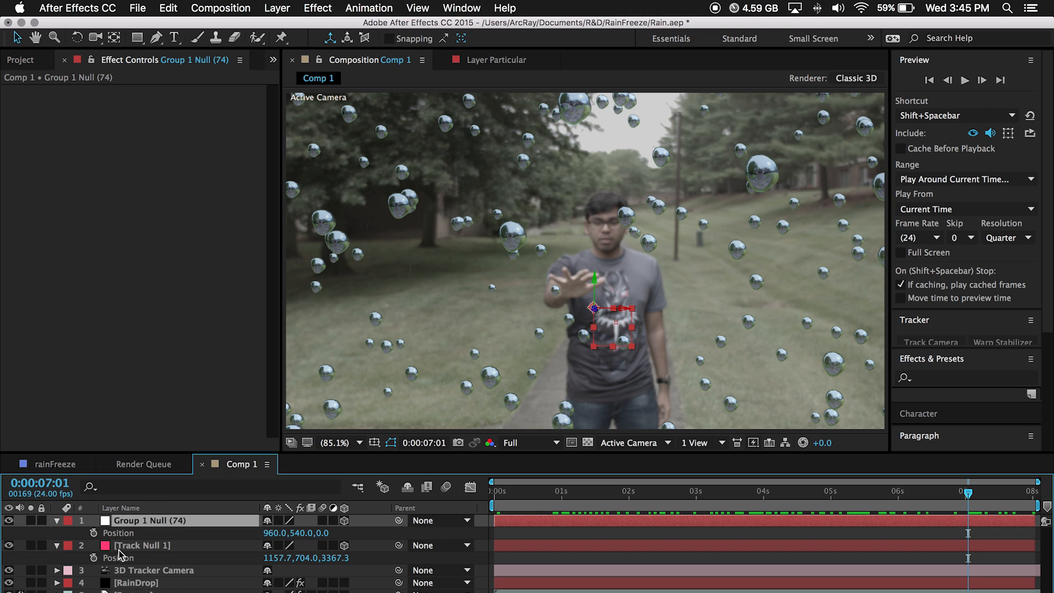
pyautogui.click(141, 546)
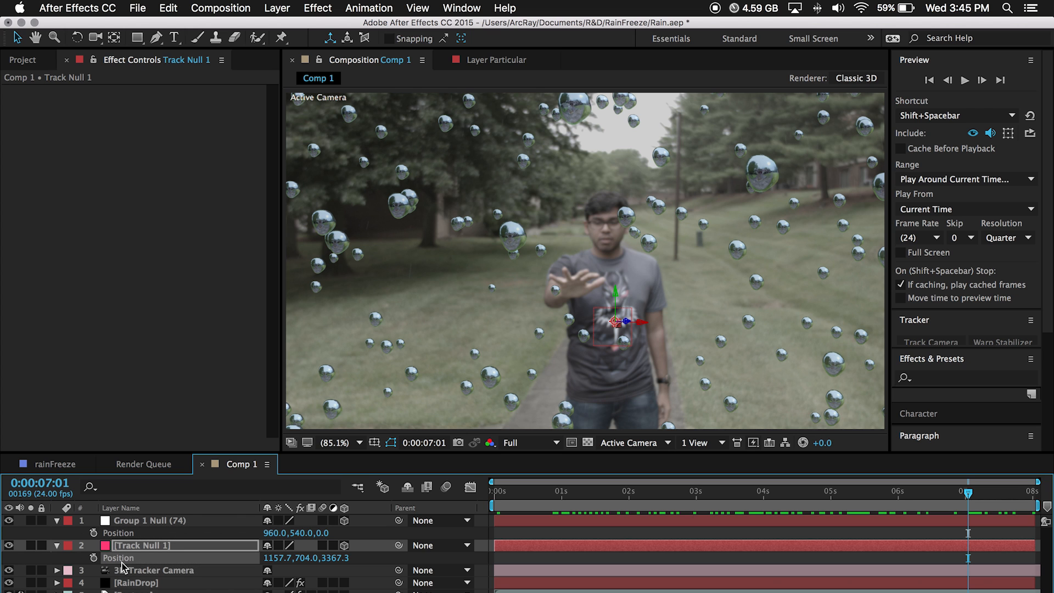
pyautogui.click(149, 520)
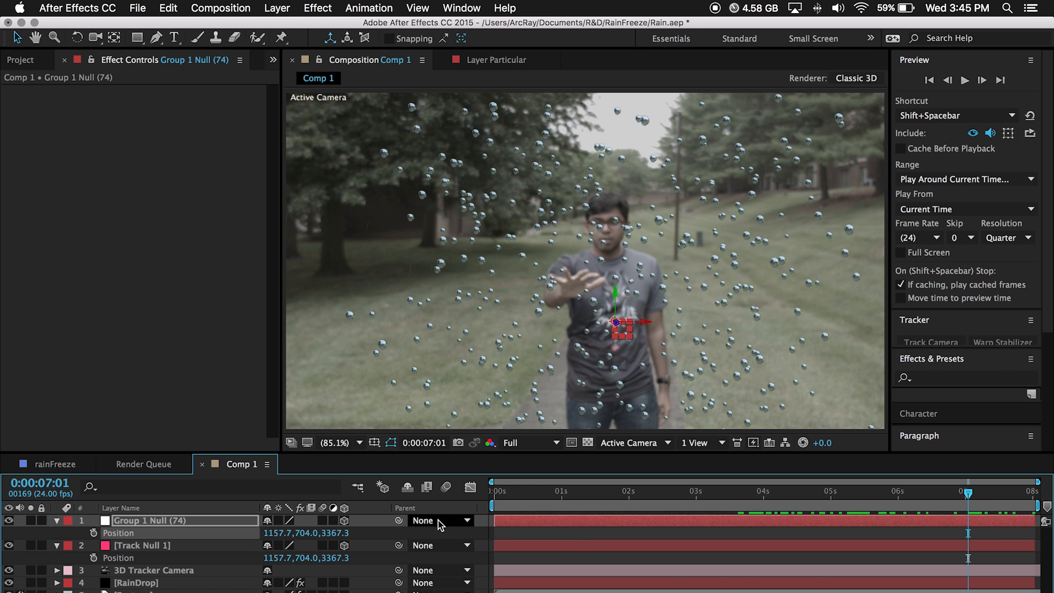
pyautogui.click(572, 492)
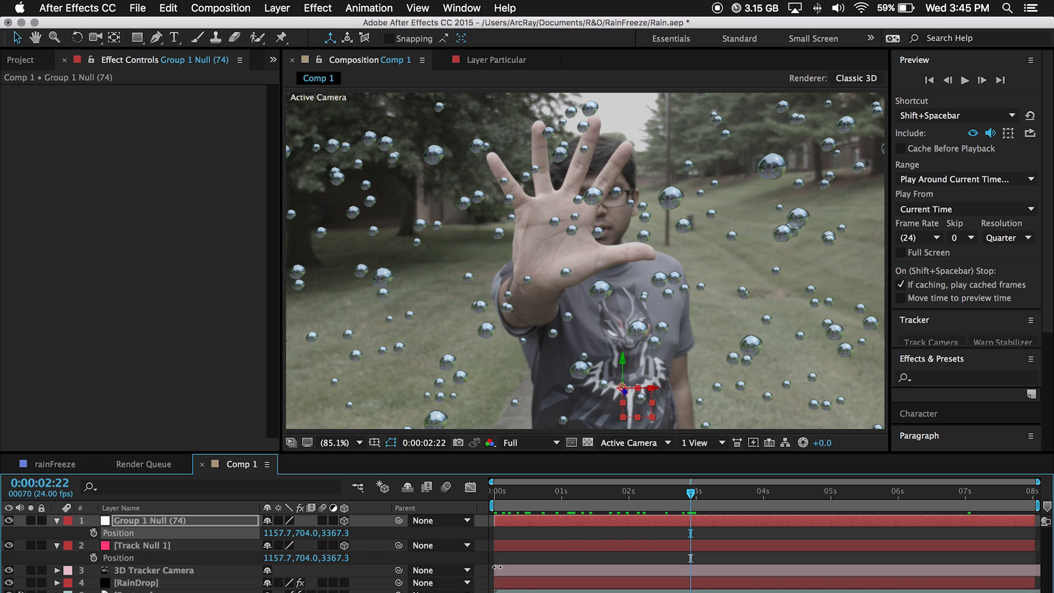
# Move the RainDrop layer's in-point to about 0:00:02:12, where the hand stops
pyautogui.click(135, 583)
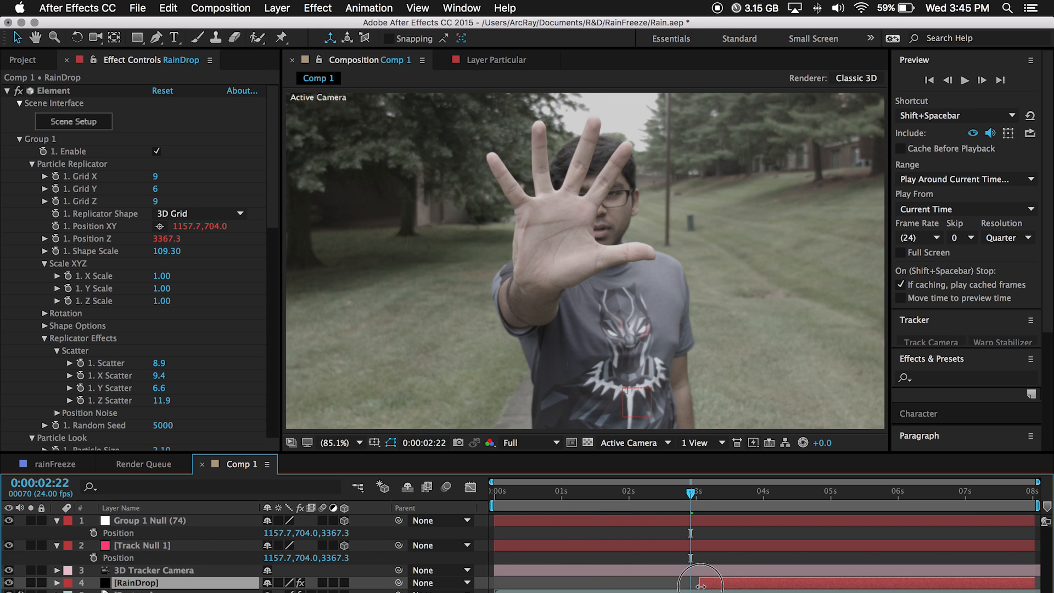
pyautogui.click(690, 492)
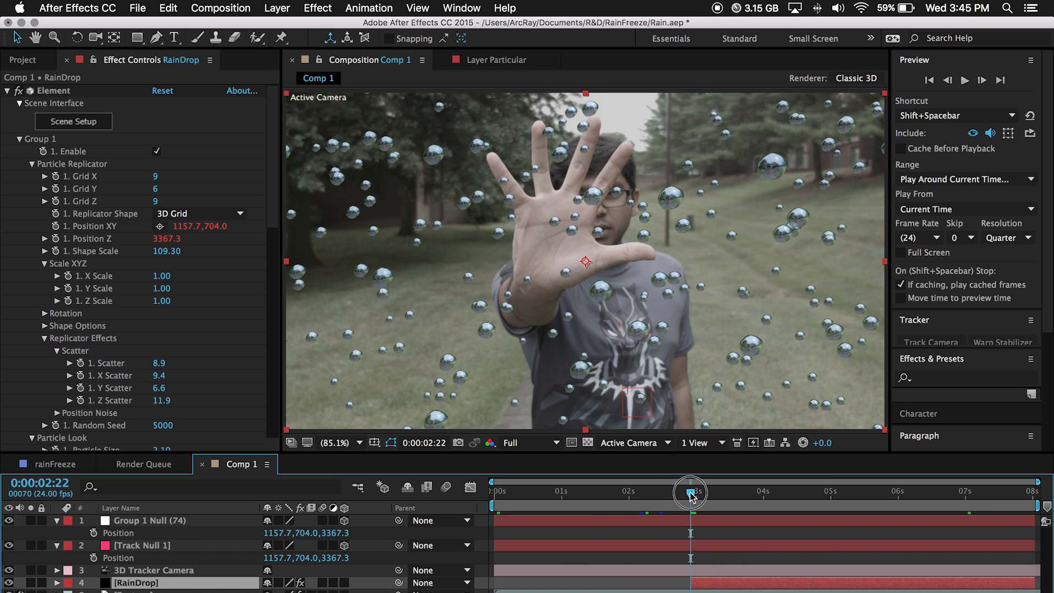
pyautogui.moveTo(691, 493); pyautogui.dragTo(662, 500)
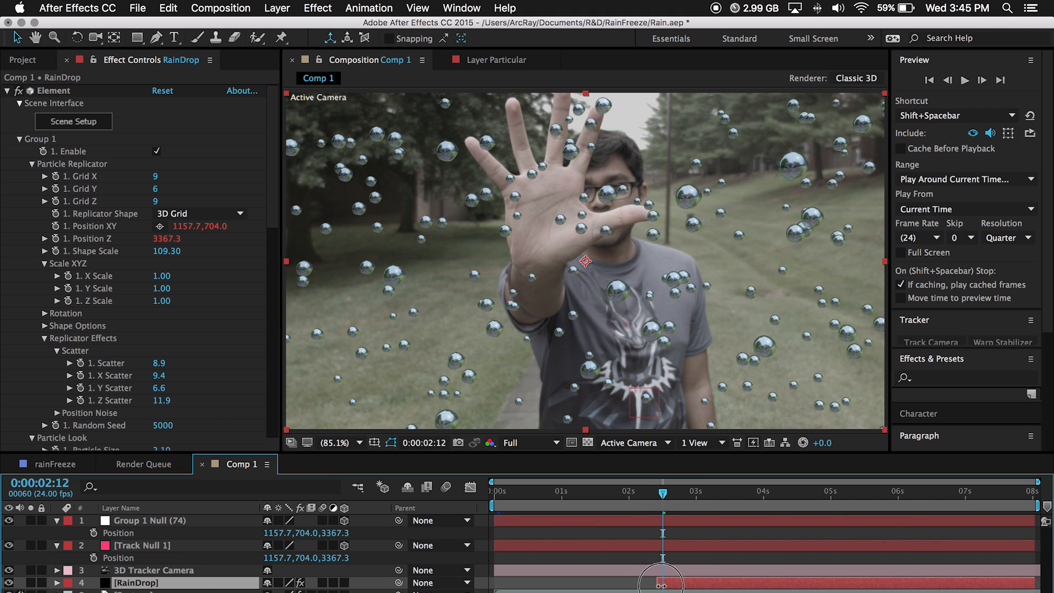
# Scrub from the droplets' first frame to the end of the reach to review them
pyautogui.moveTo(662, 492); pyautogui.dragTo(689, 498)
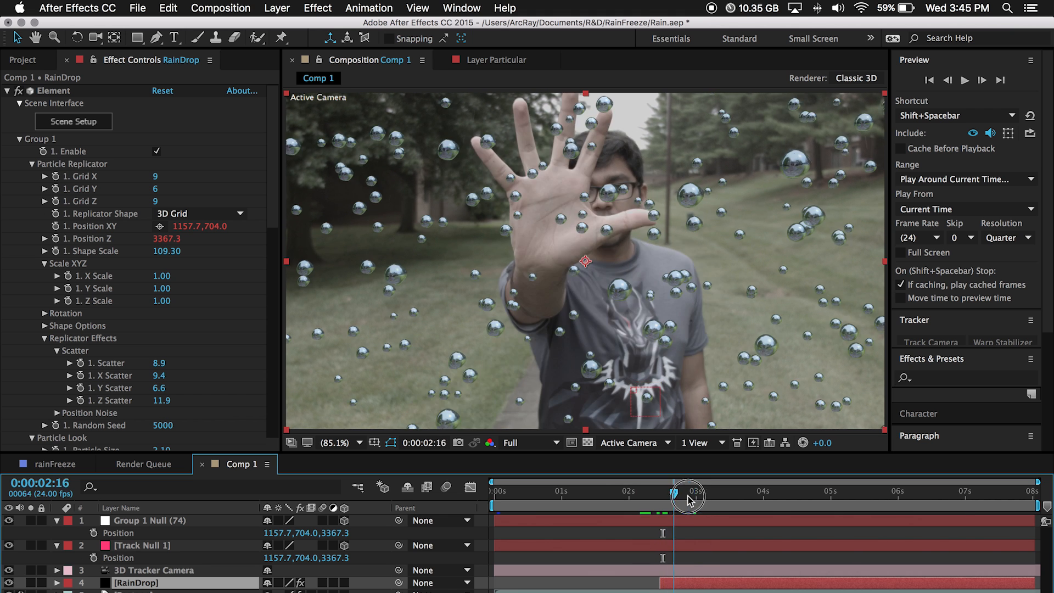
pyautogui.moveTo(688, 497); pyautogui.dragTo(762, 497)
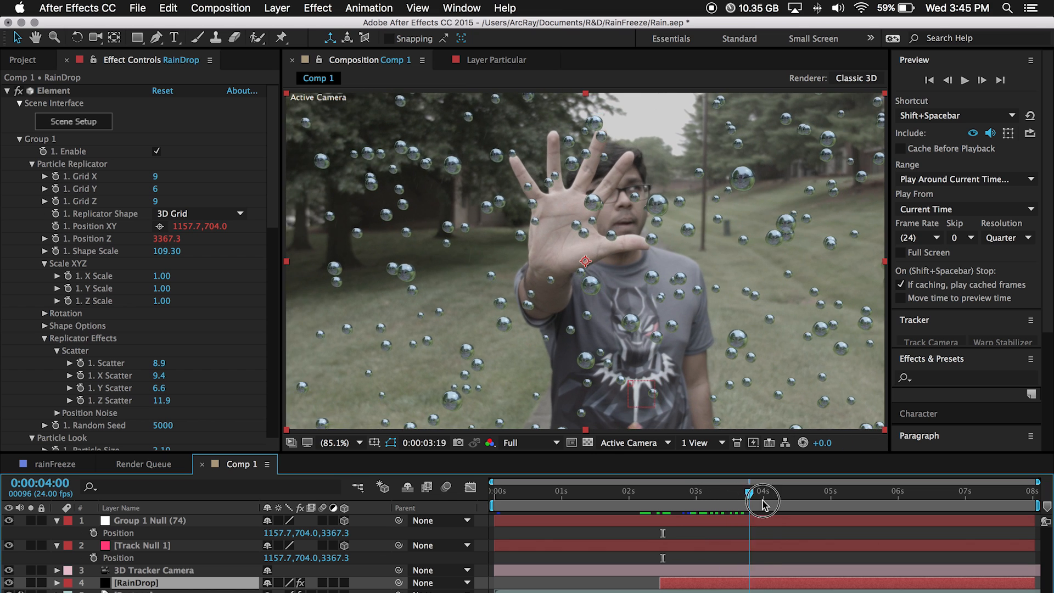
pyautogui.moveTo(763, 498); pyautogui.dragTo(886, 507)
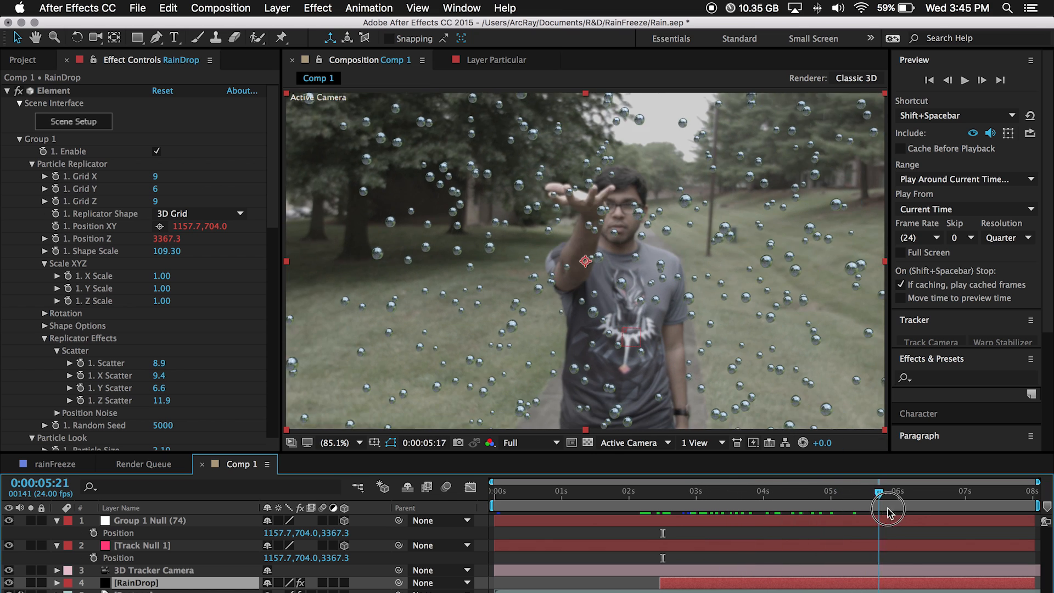
pyautogui.moveTo(889, 491); pyautogui.dragTo(980, 491)
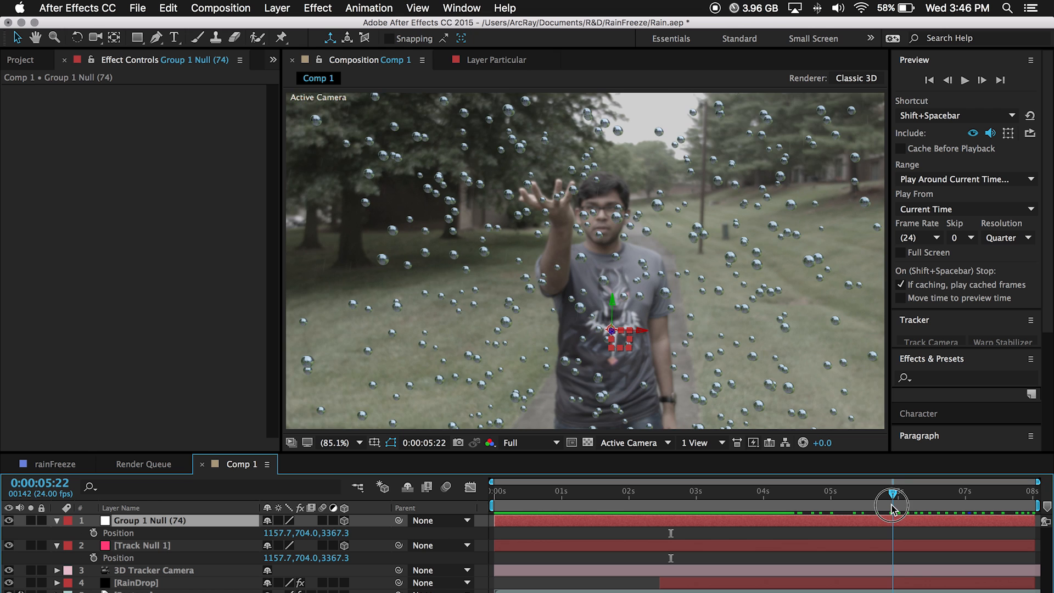
pyautogui.moveTo(893, 505); pyautogui.dragTo(956, 506)
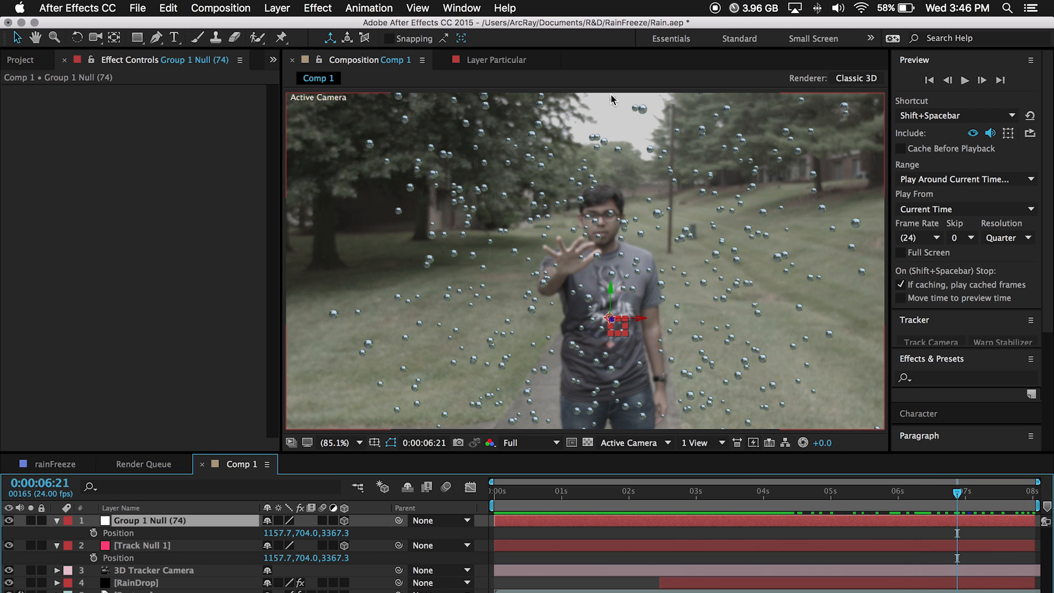
pyautogui.moveTo(686, 238)
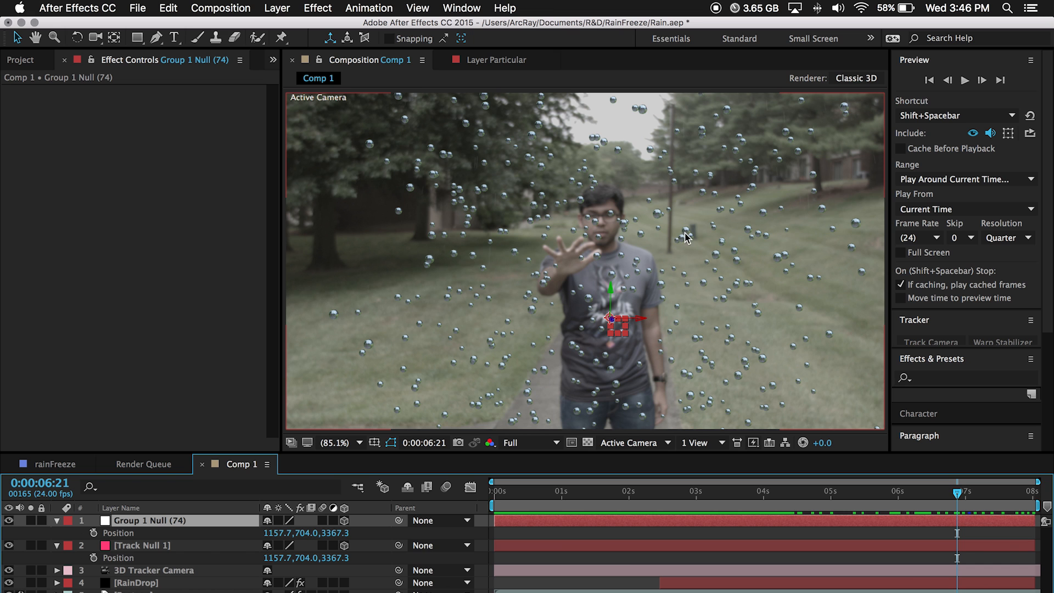
pyautogui.moveTo(958, 506); pyautogui.dragTo(765, 506)
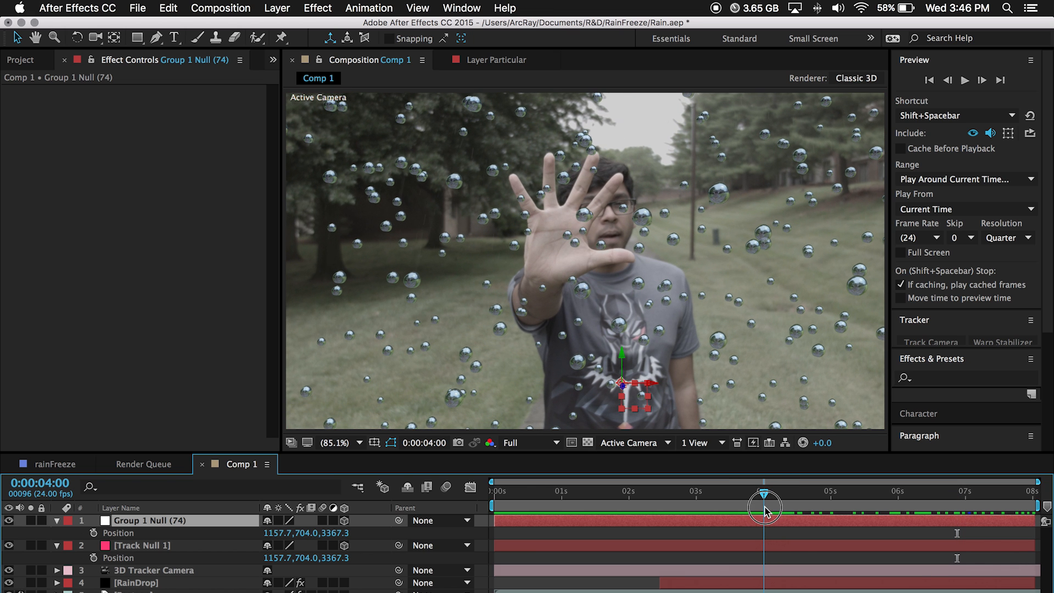
pyautogui.click(136, 583)
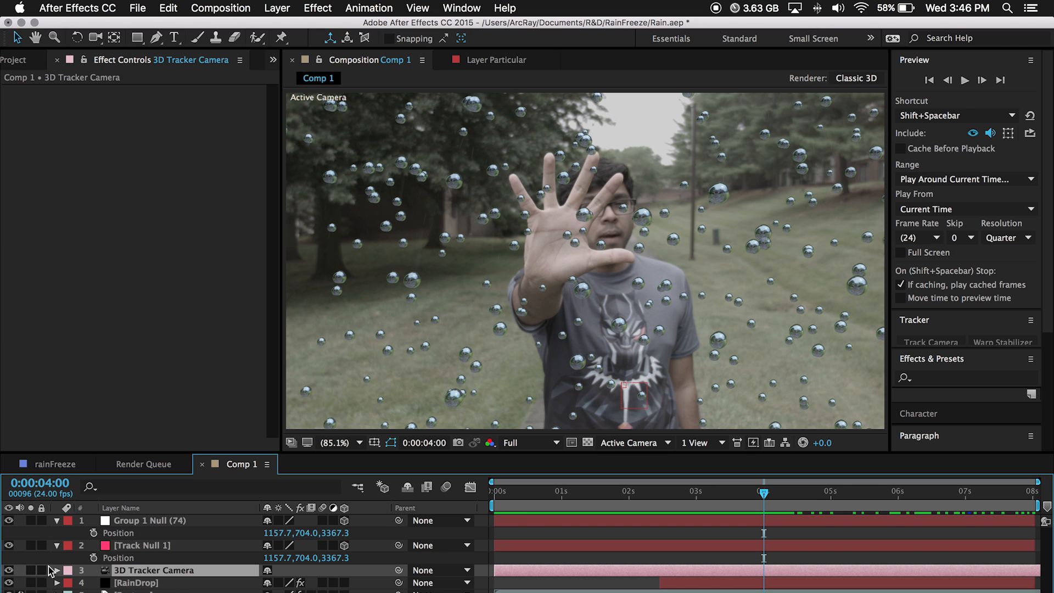
# Turn on Depth of Field in the 3D Tracker Camera's Camera Options, focusing at 2324.7
pyautogui.click(56, 570)
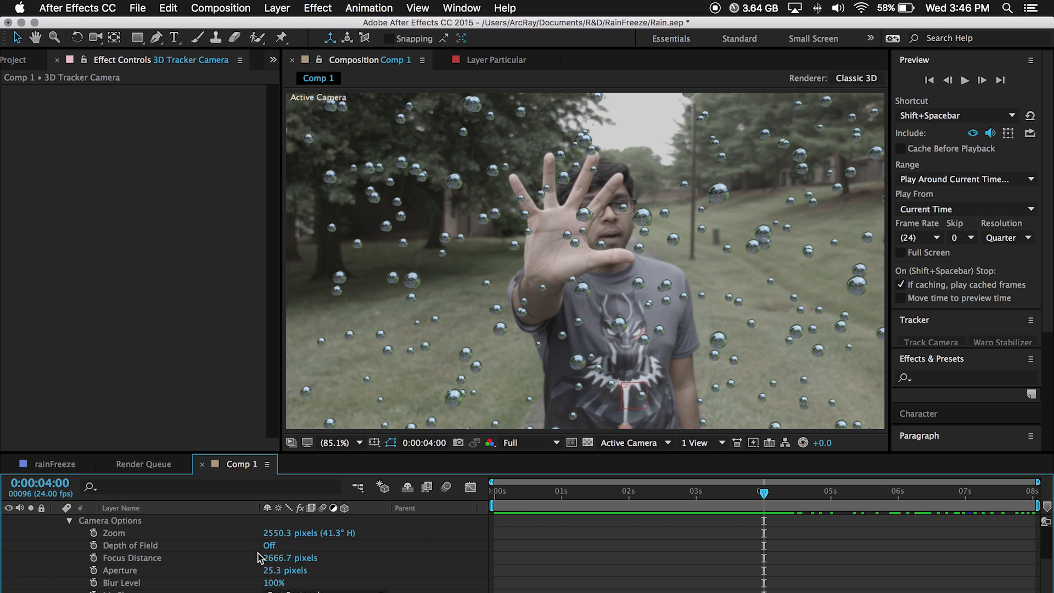
pyautogui.click(269, 545)
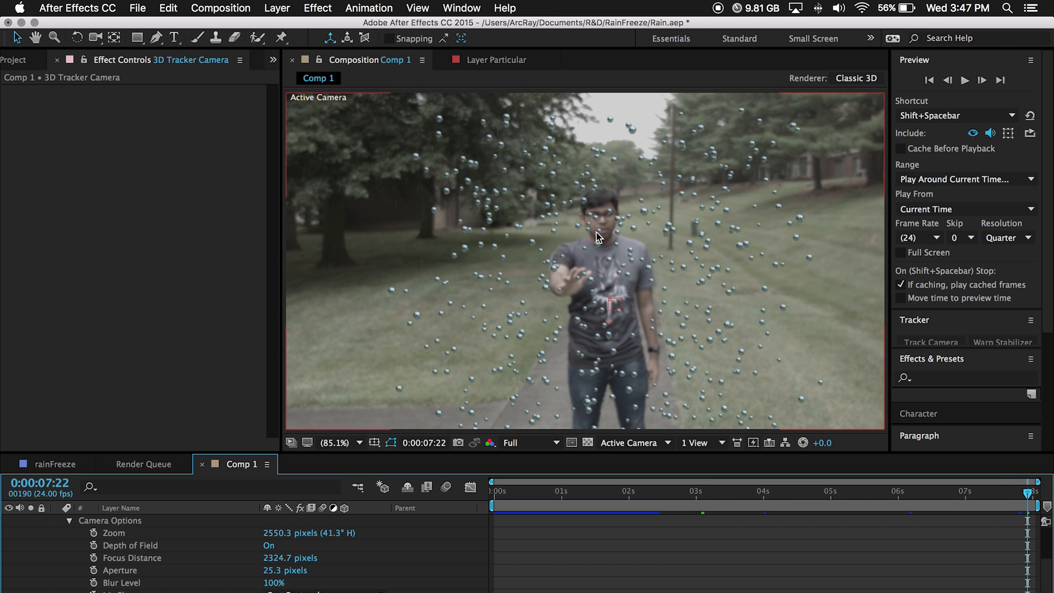
pyautogui.moveTo(641, 236)
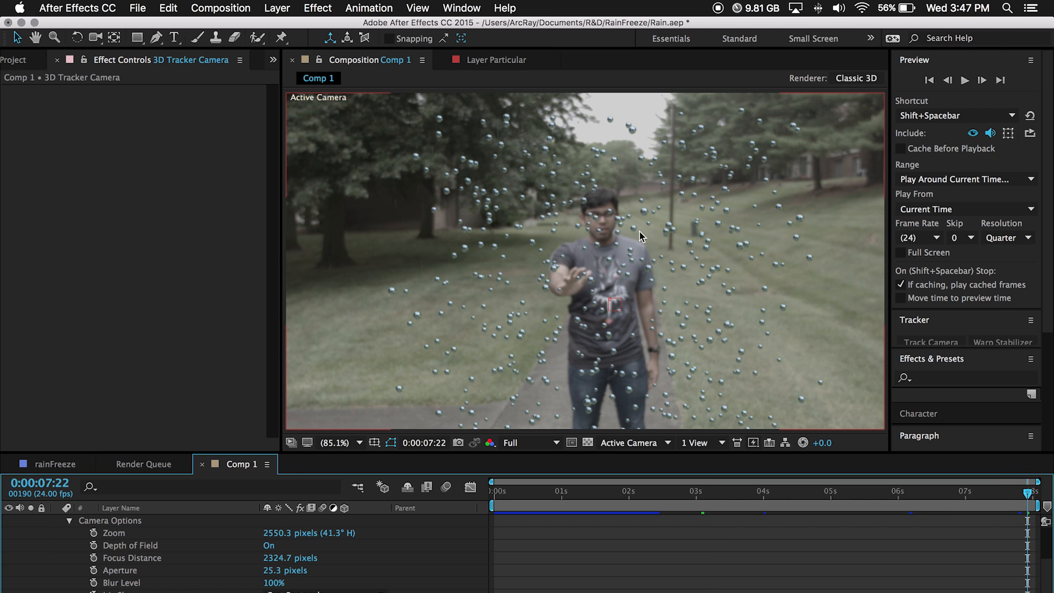
pyautogui.moveTo(636, 233)
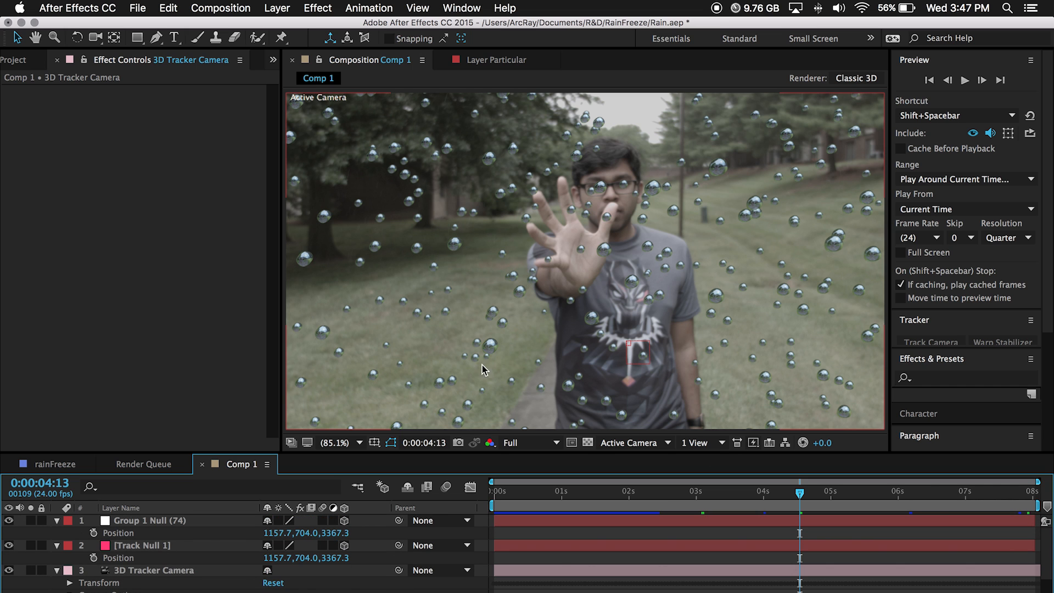
pyautogui.moveTo(565, 374)
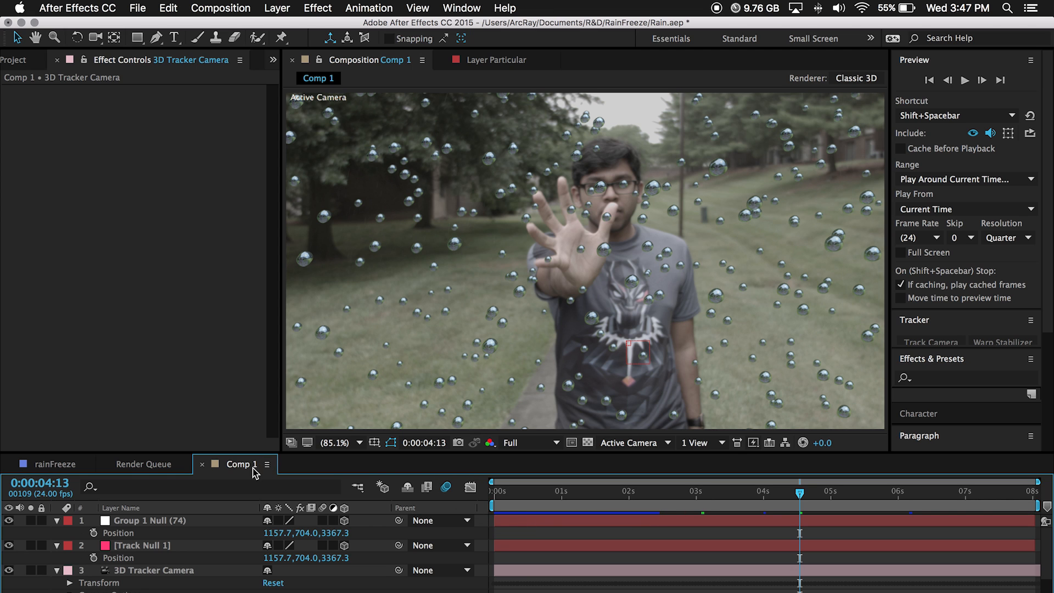
pyautogui.click(141, 546)
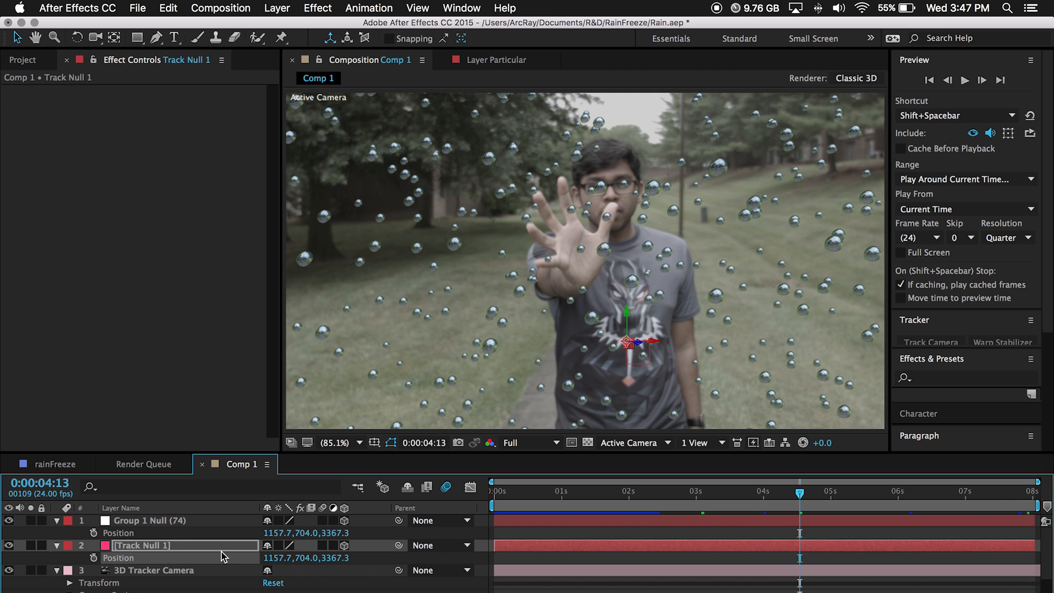